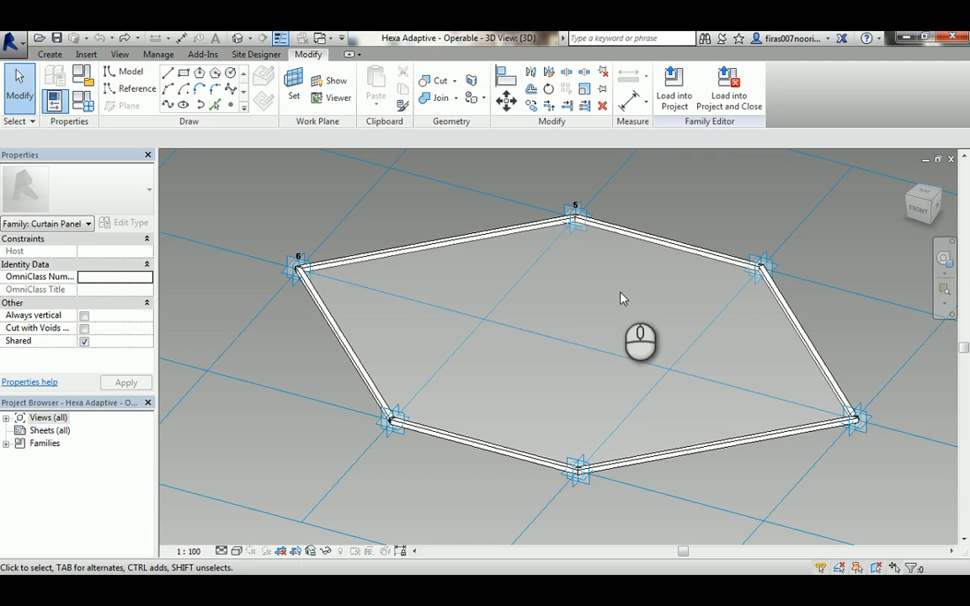
{"action": "mouse_move", "coordinate": [602, 289]}
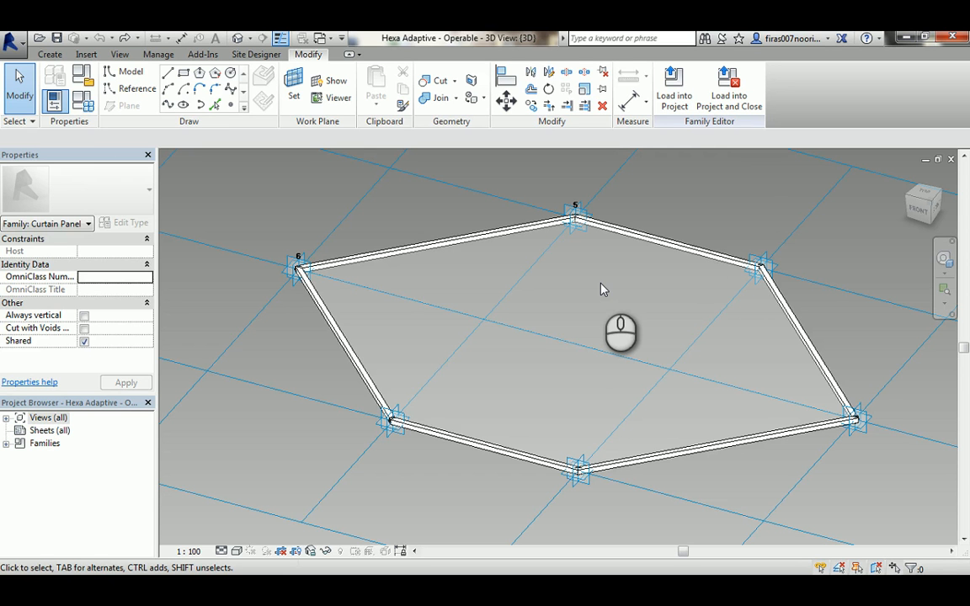
{"action": "mouse_move", "coordinate": [494, 313]}
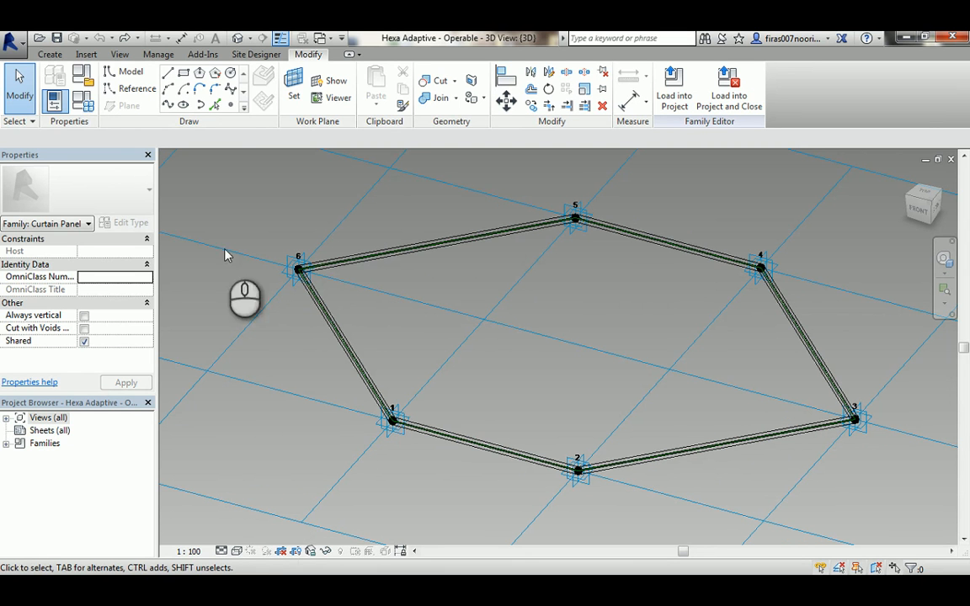
{"action": "mouse_move", "coordinate": [231, 104]}
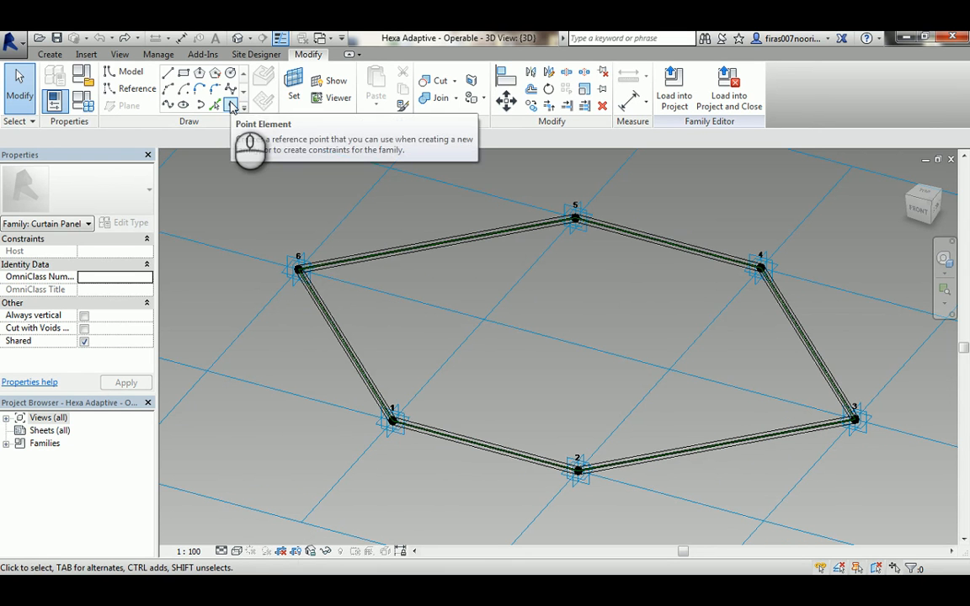
Place a reference point element on each of the hexagon's six adaptive corners
{"action": "left_click", "coordinate": [230, 104]}
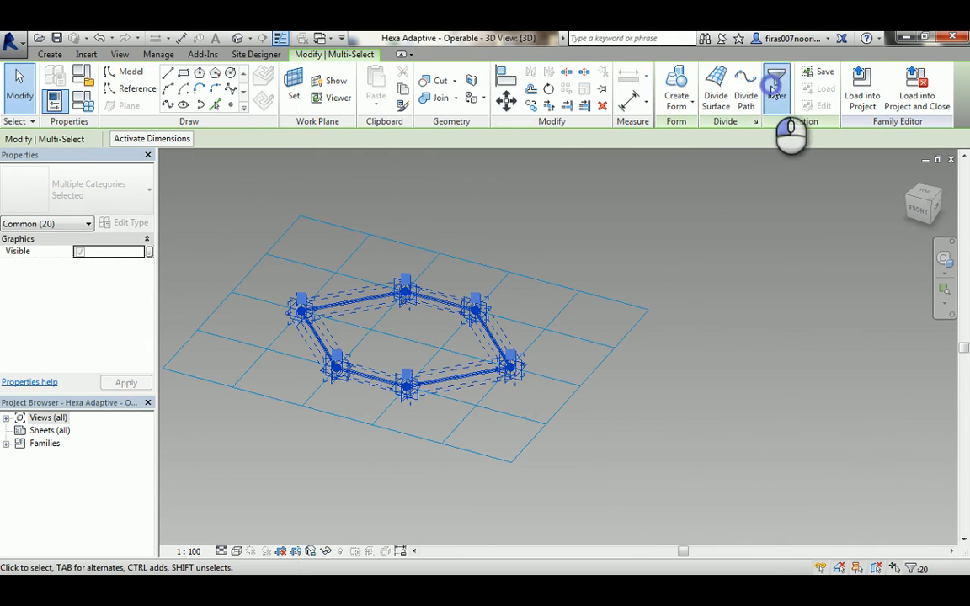
Filter the selection to the six reference points and set their Offset to 300
{"action": "left_click", "coordinate": [775, 87]}
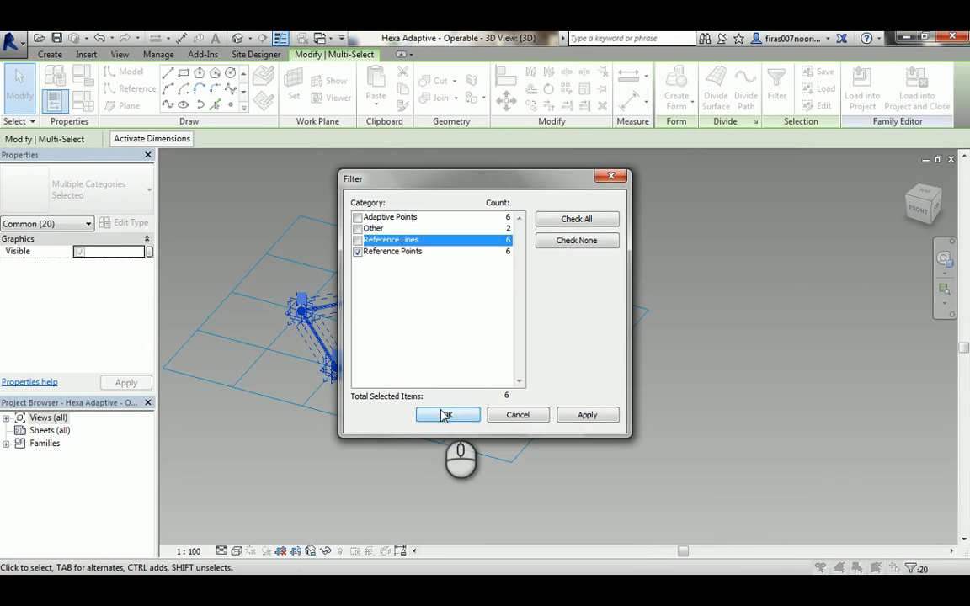
{"action": "left_click", "coordinate": [447, 415]}
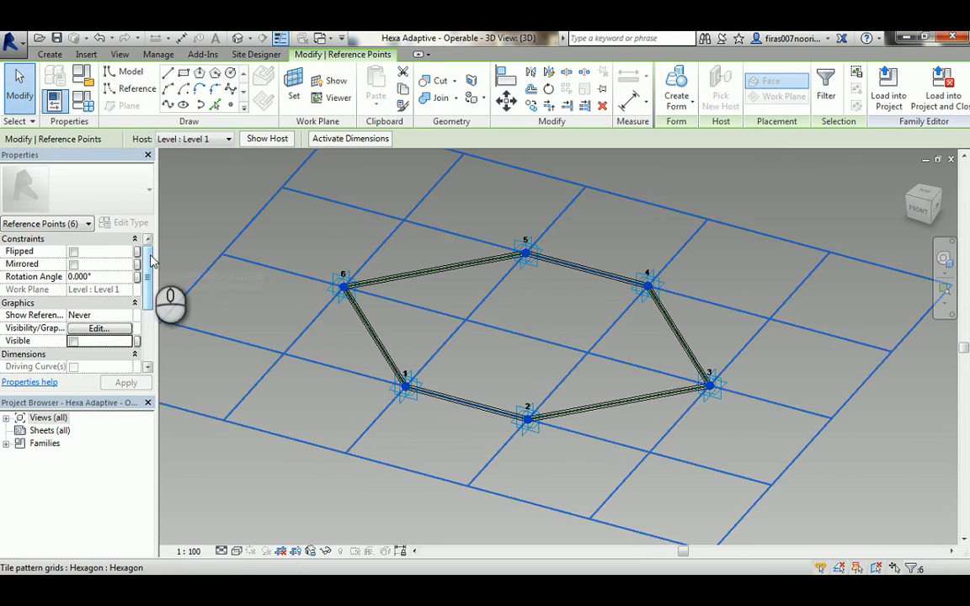
{"action": "scroll", "scroll_direction": "down", "scroll_amount": 3}
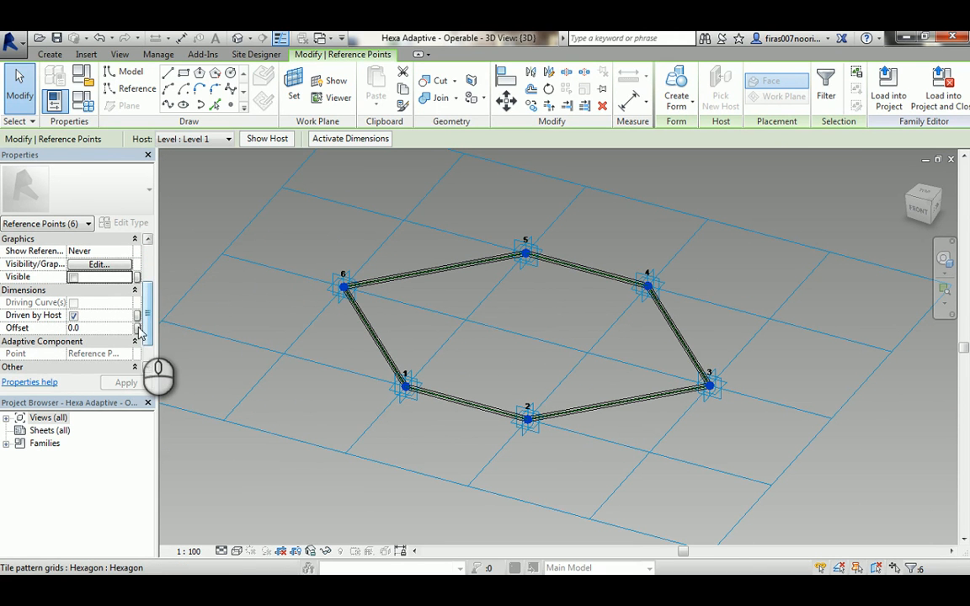
{"action": "left_click", "coordinate": [137, 327]}
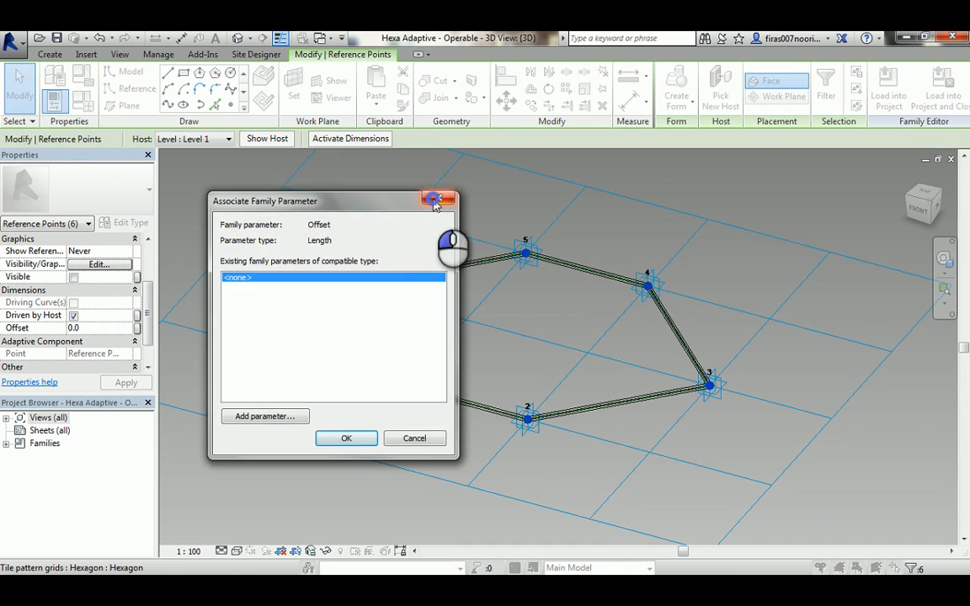
{"action": "left_click", "coordinate": [436, 200]}
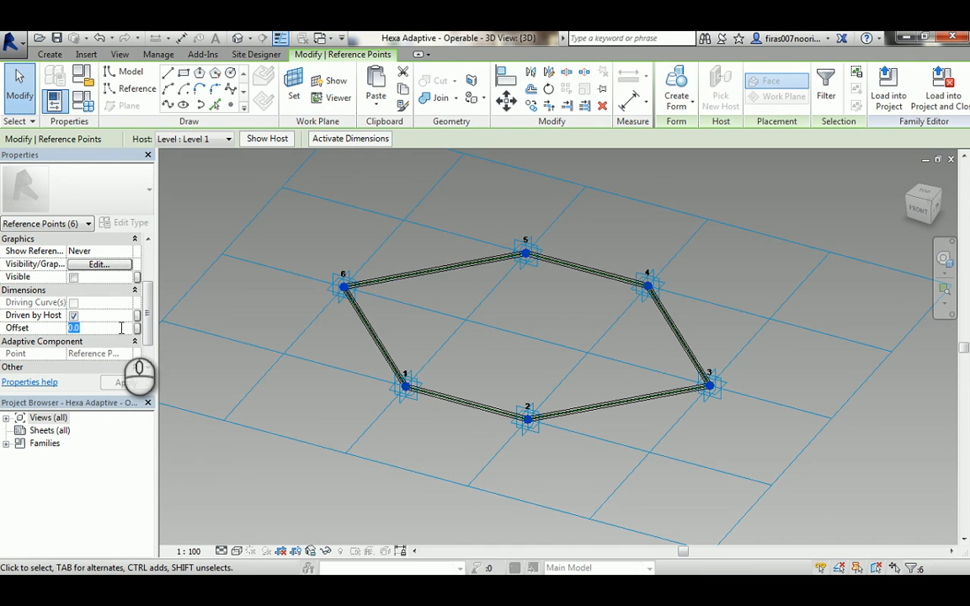
{"action": "left_click", "coordinate": [126, 383]}
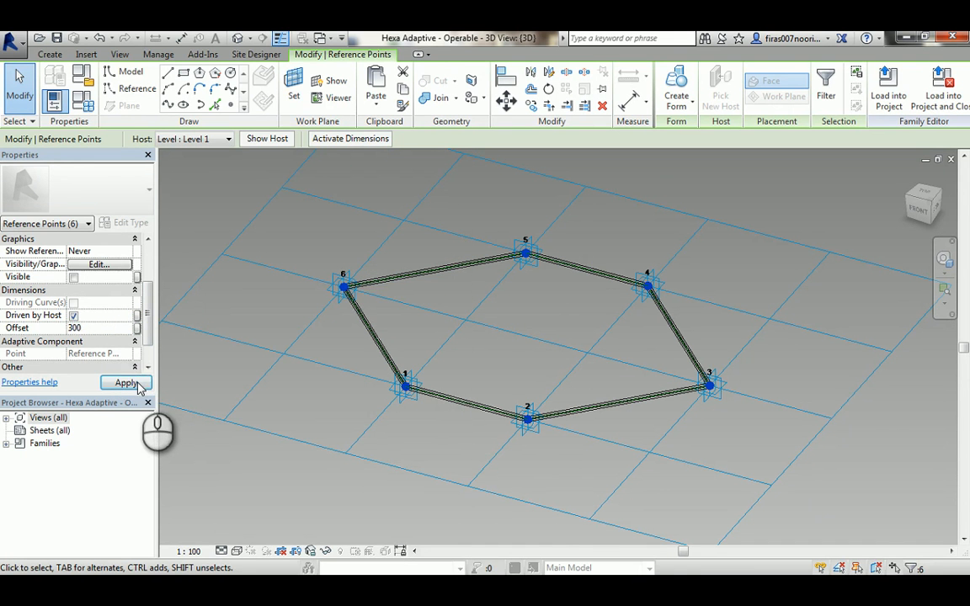
{"action": "left_click", "coordinate": [126, 382]}
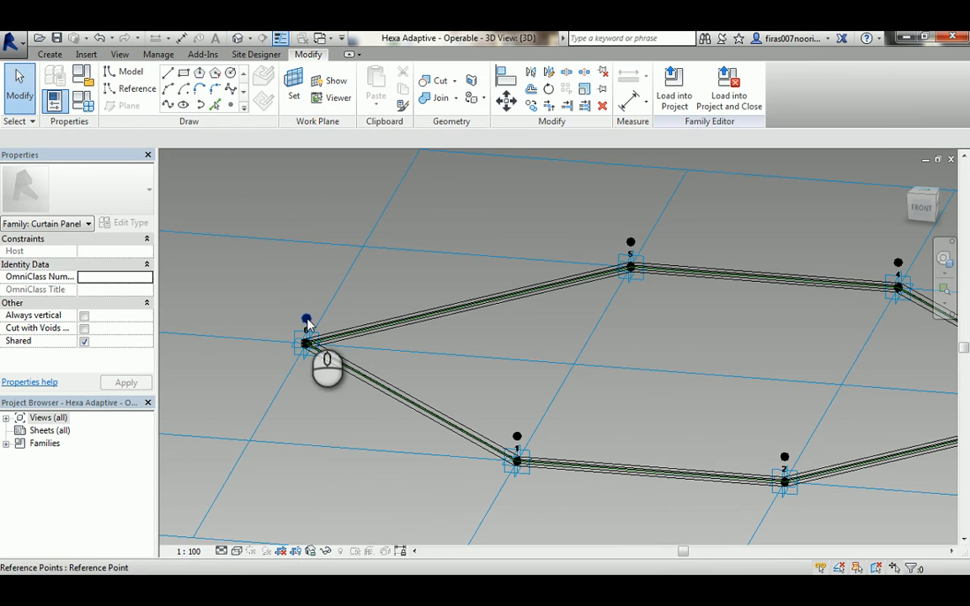
Link corner 6's point offset to new length parameter H1 and set H1 to 500
{"action": "left_click", "coordinate": [305, 318]}
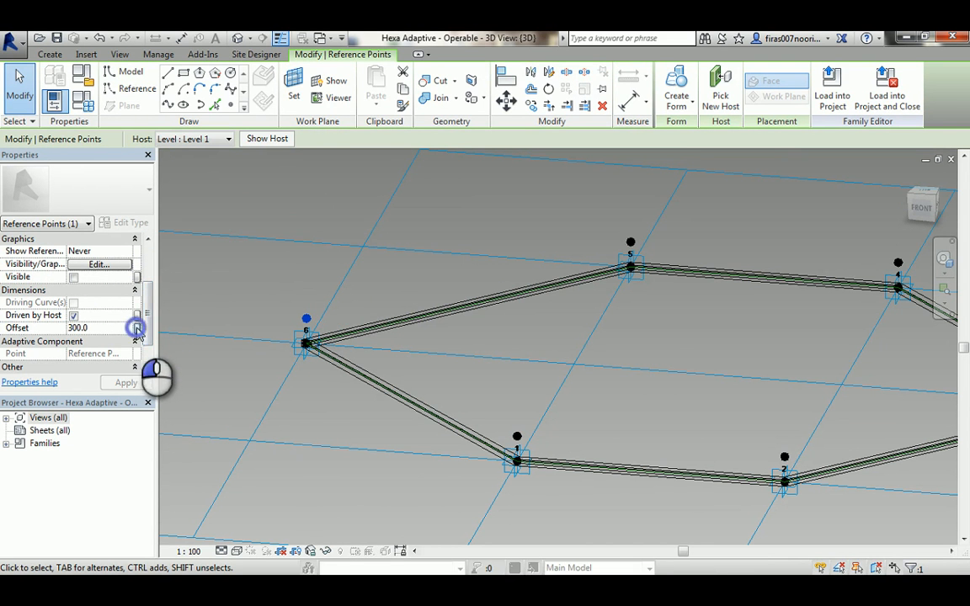
{"action": "left_click", "coordinate": [137, 327]}
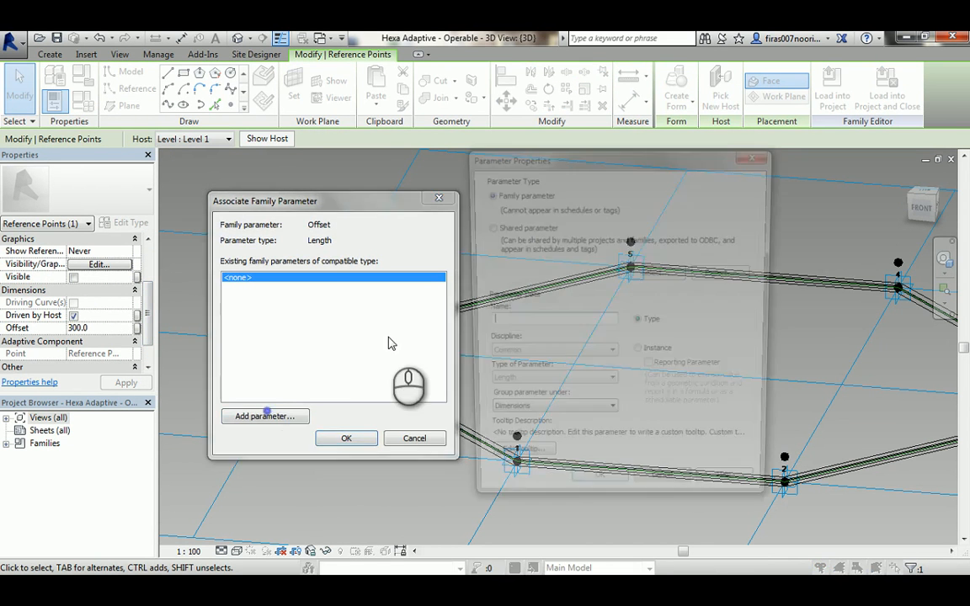
{"action": "type", "text": "H1"}
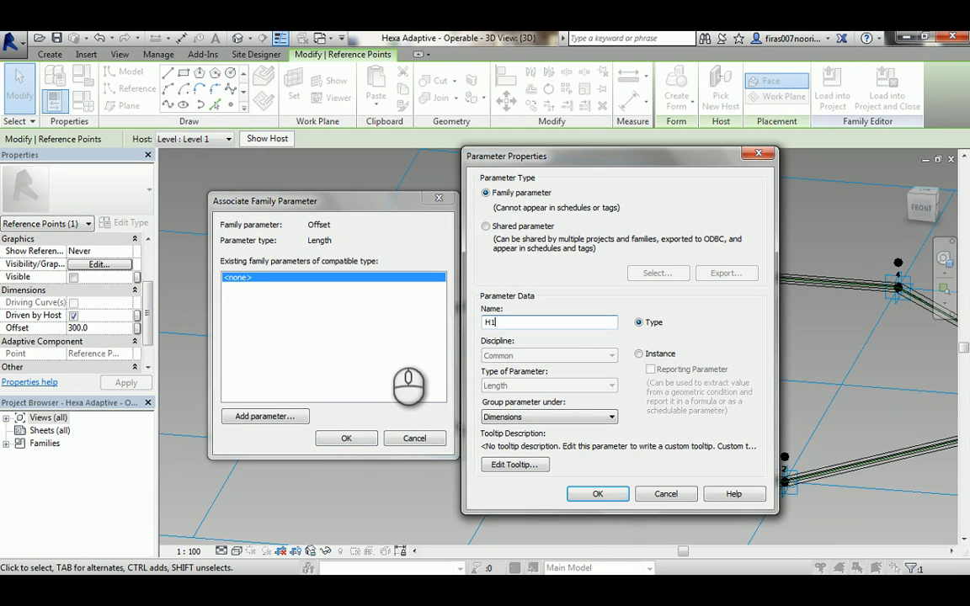
{"action": "left_click", "coordinate": [597, 493]}
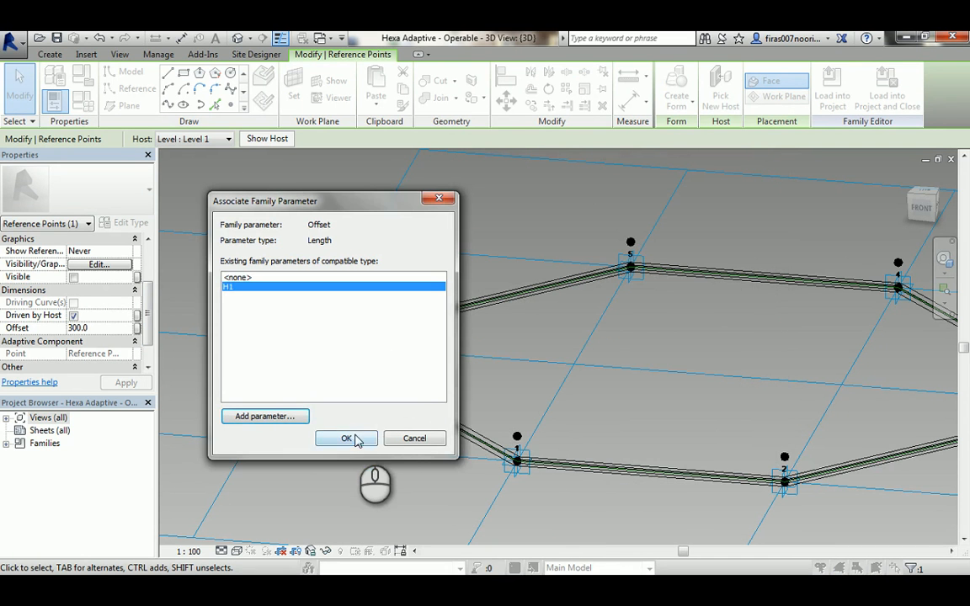
{"action": "left_click", "coordinate": [346, 438]}
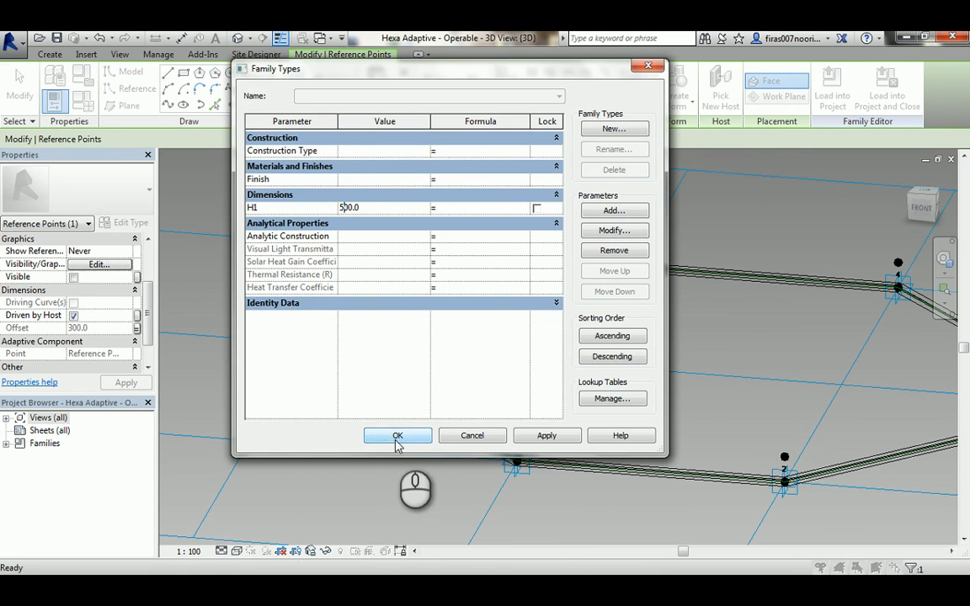
{"action": "left_click", "coordinate": [397, 435]}
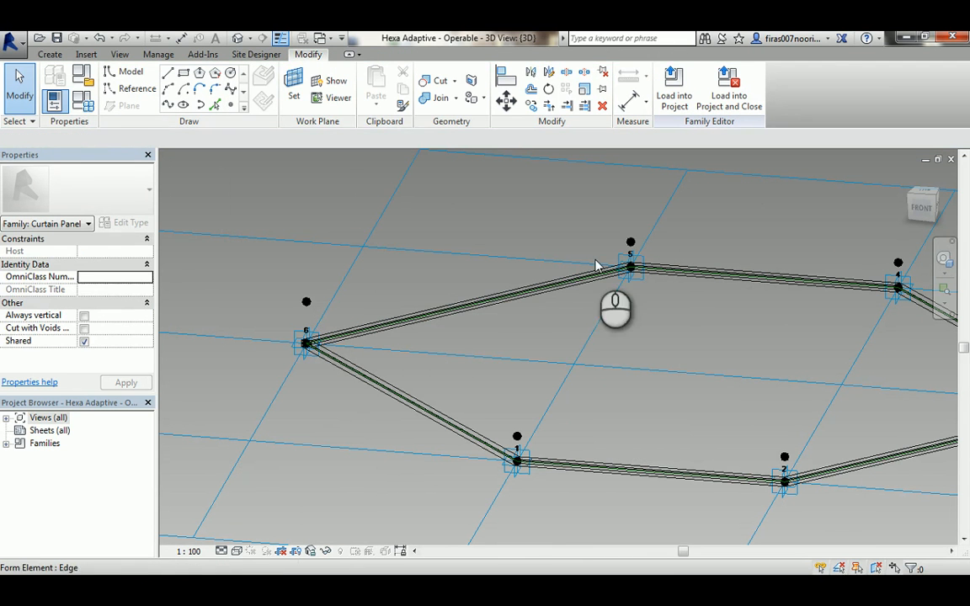
{"action": "left_click", "coordinate": [630, 242]}
{"action": "type", "text": "H2"}
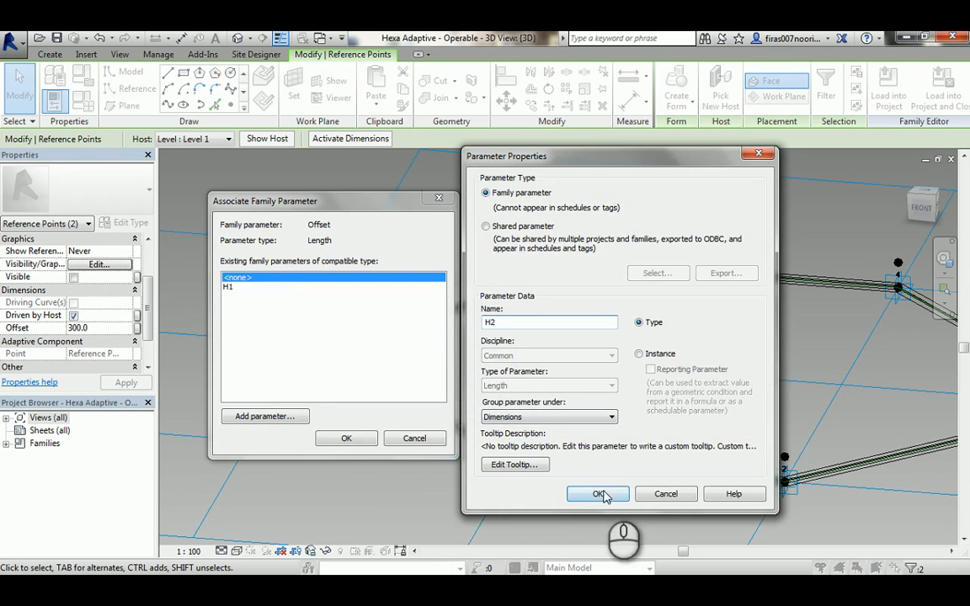
Associate the other raised points' offsets with new length parameters H2, H3 and H4
{"action": "left_click", "coordinate": [597, 494]}
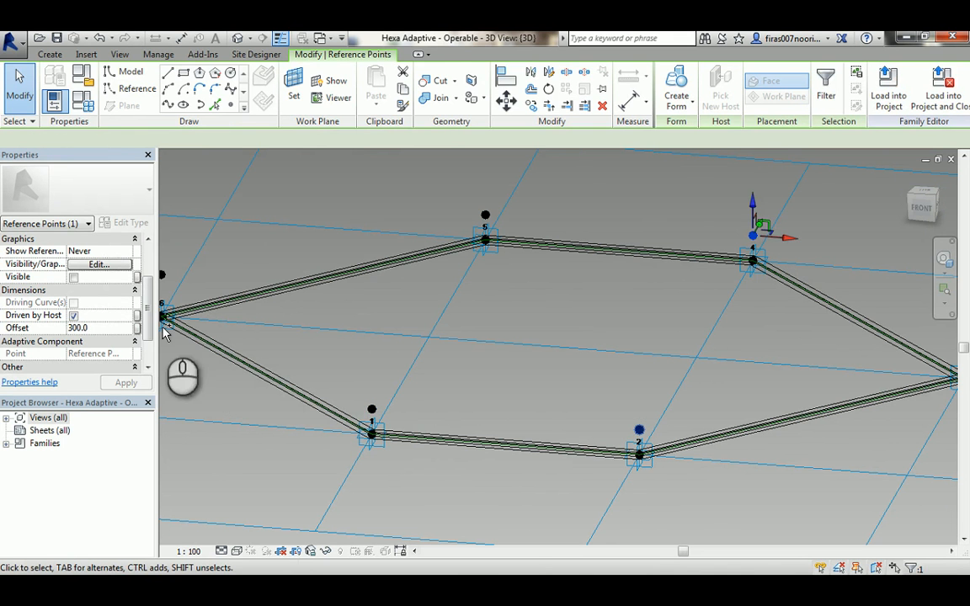
{"action": "left_click", "coordinate": [134, 327]}
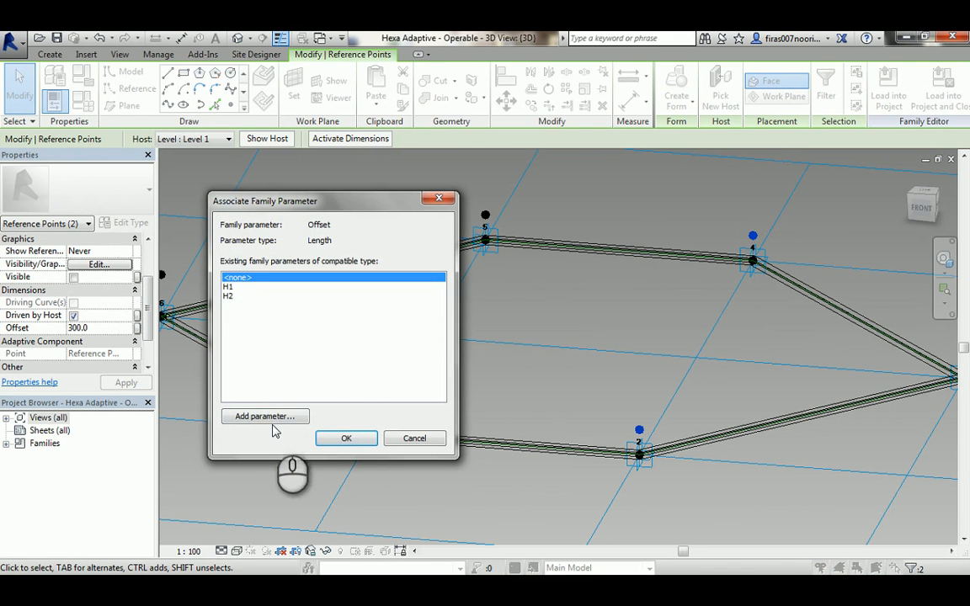
{"action": "left_click", "coordinate": [265, 416]}
{"action": "type", "text": "H3"}
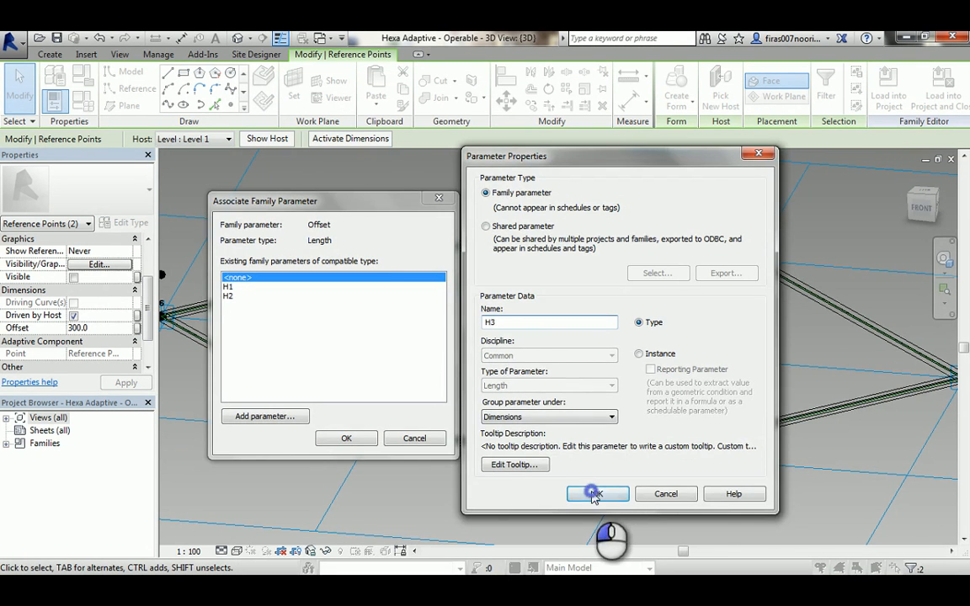
{"action": "left_click", "coordinate": [597, 493]}
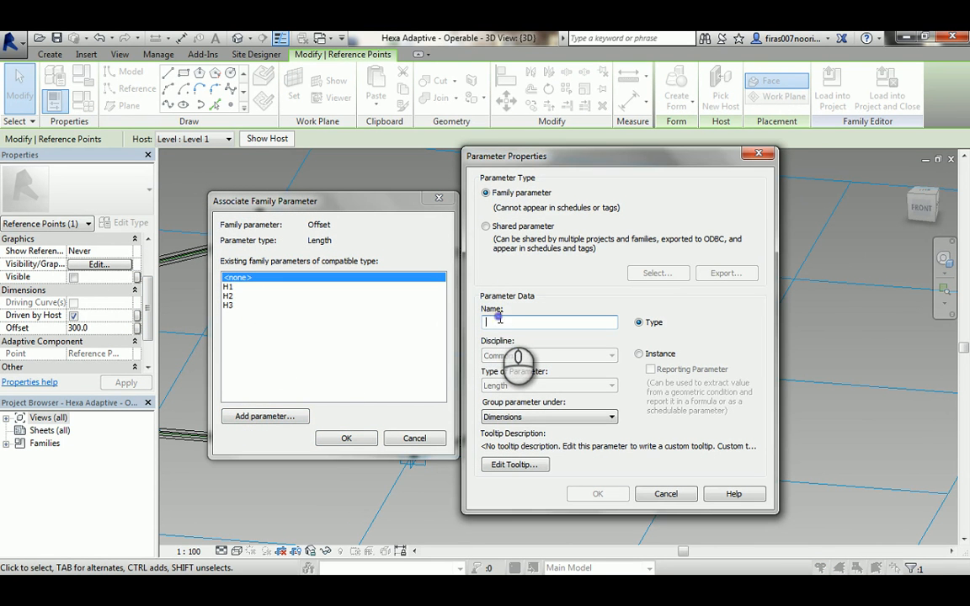
{"action": "left_click", "coordinate": [597, 494]}
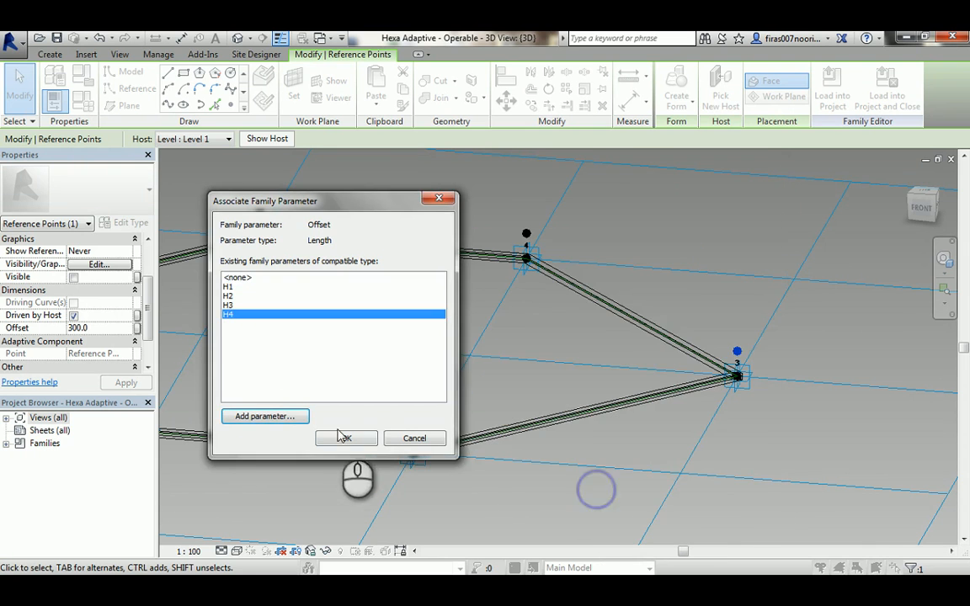
{"action": "left_click", "coordinate": [344, 437]}
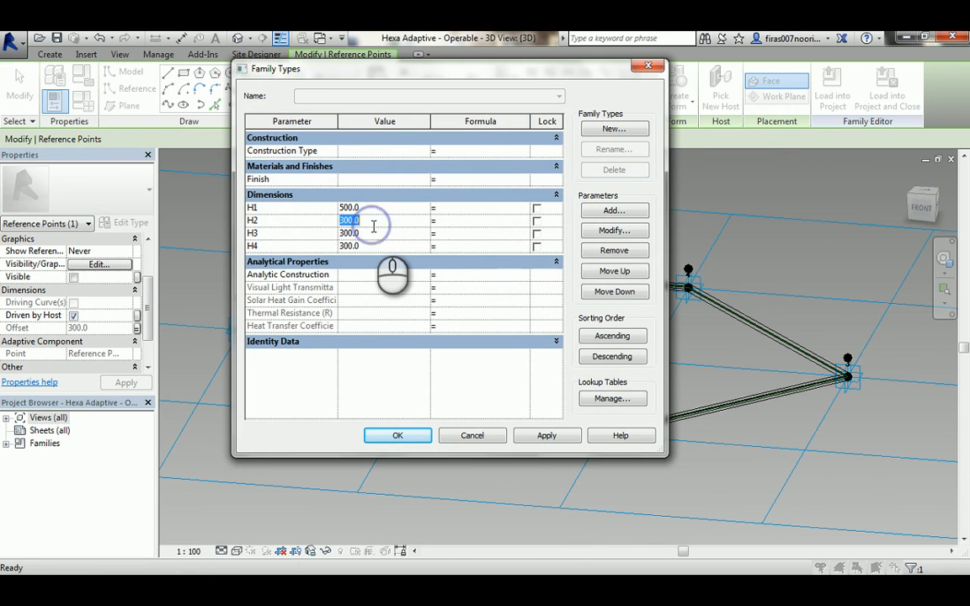
Enter heights H2 1000, H3 2500 and H4 4000 in Family Types and confirm
{"action": "type", "text": "100"}
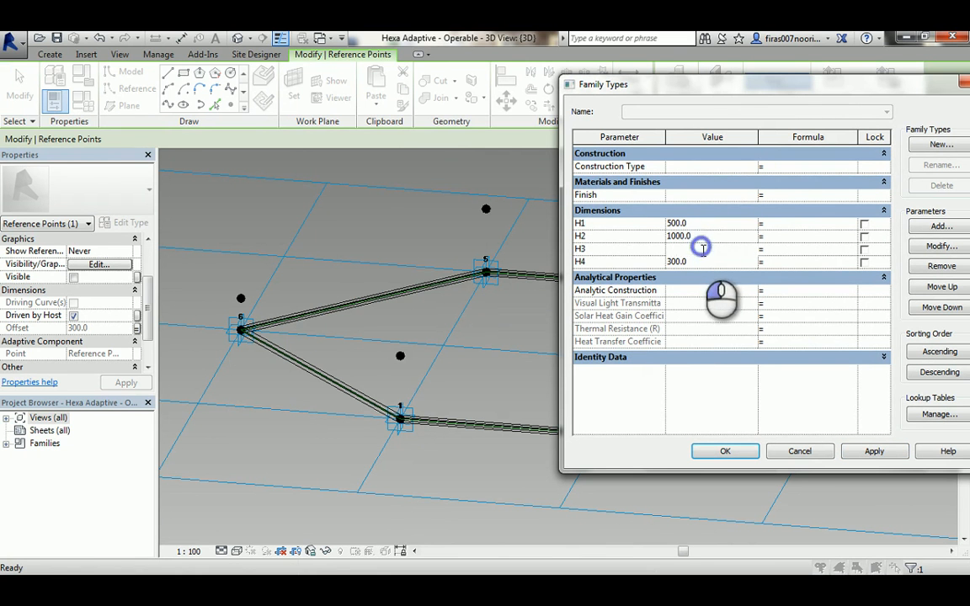
{"action": "type", "text": "2500.0"}
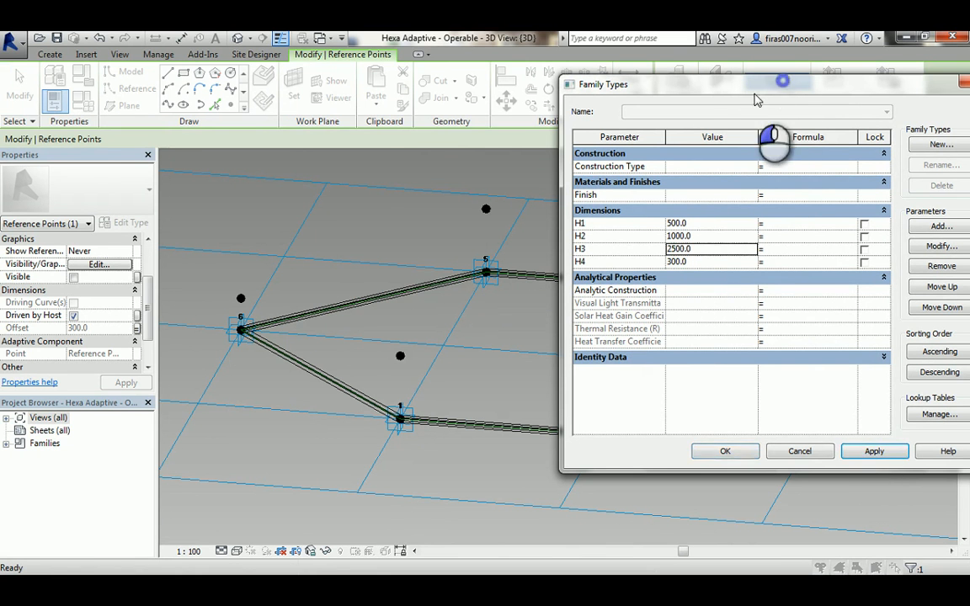
{"action": "left_click_drag", "start_coordinate": [753, 82], "coordinate": [358, 142]}
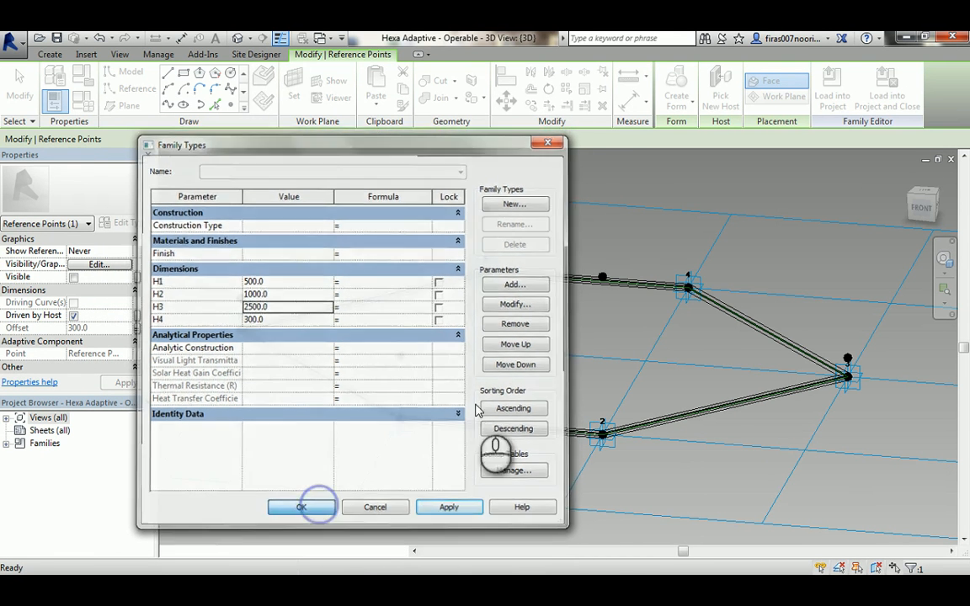
{"action": "left_click", "coordinate": [302, 507]}
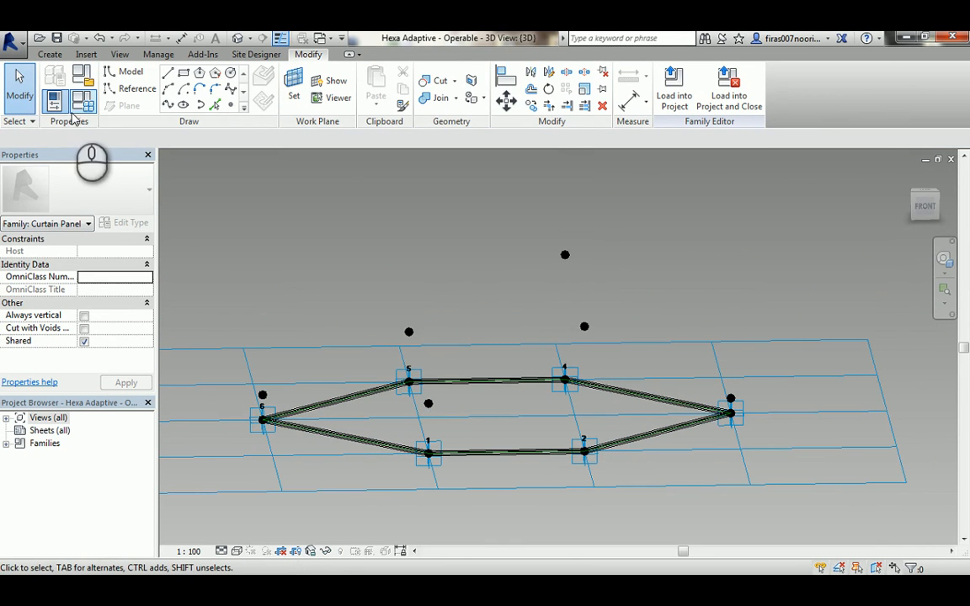
{"action": "left_click", "coordinate": [53, 101]}
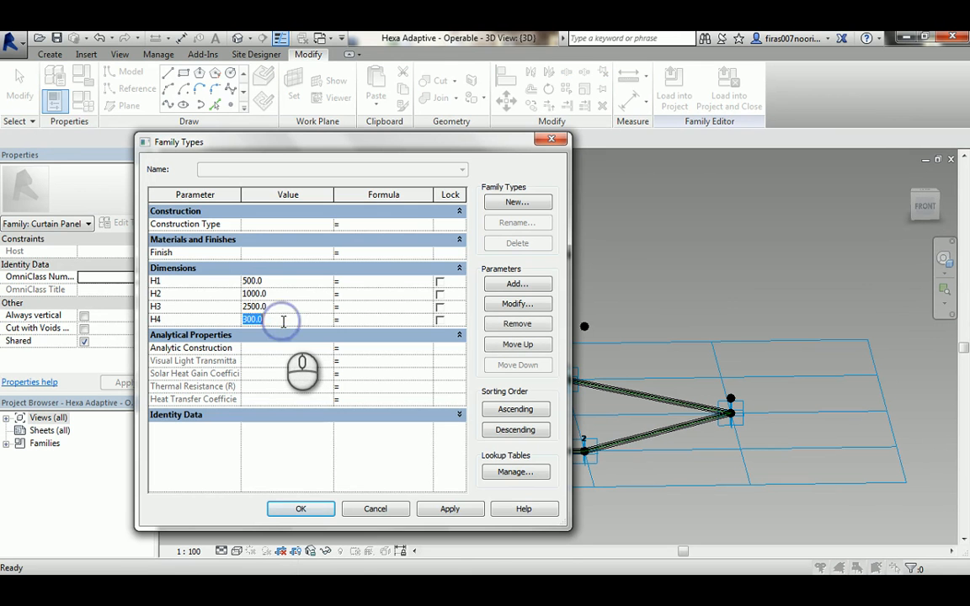
{"action": "type", "text": "4000"}
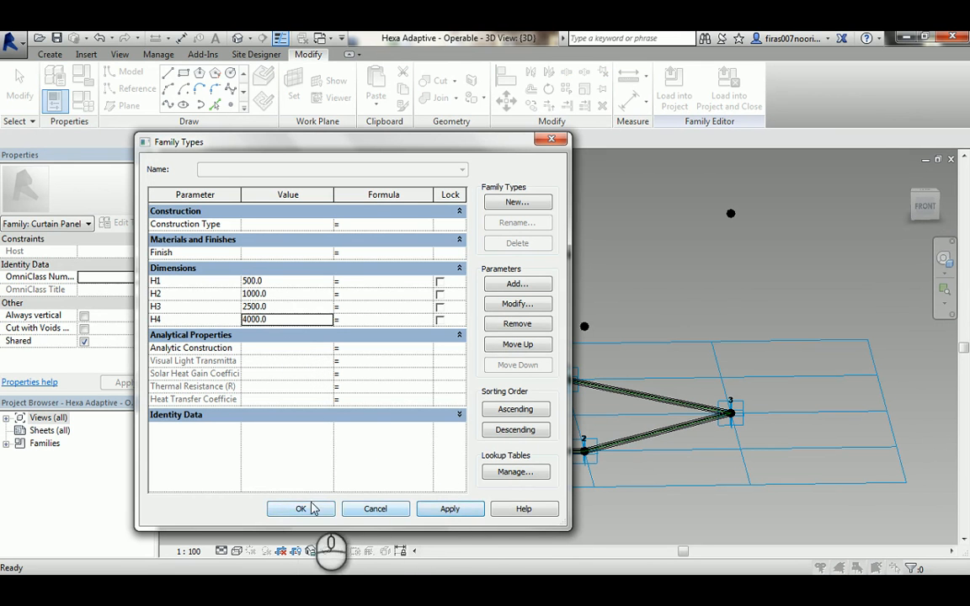
{"action": "left_click", "coordinate": [300, 508]}
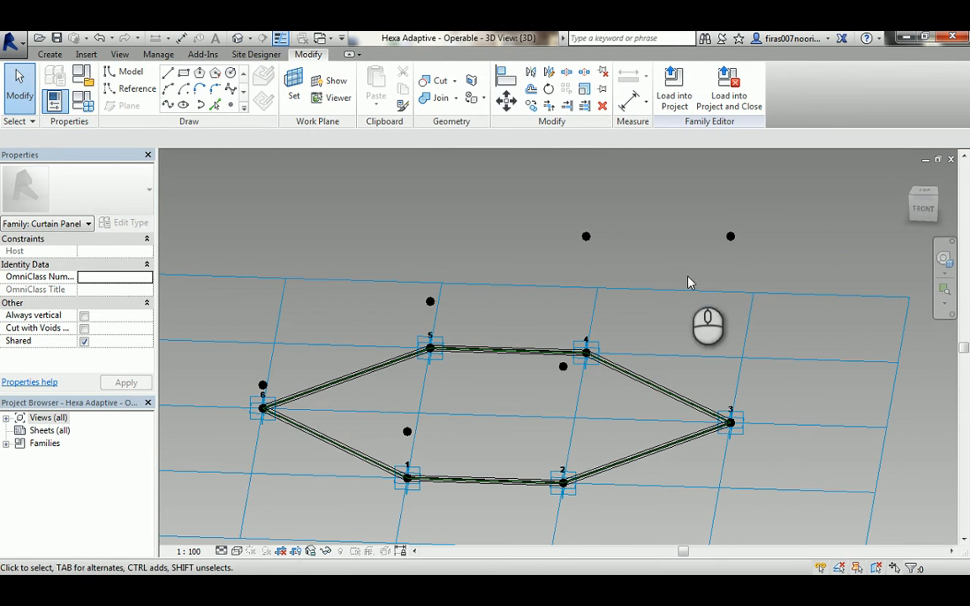
Draw lines linking the raised points above the hexagon, ending at the point inside it
{"action": "left_click", "coordinate": [586, 237]}
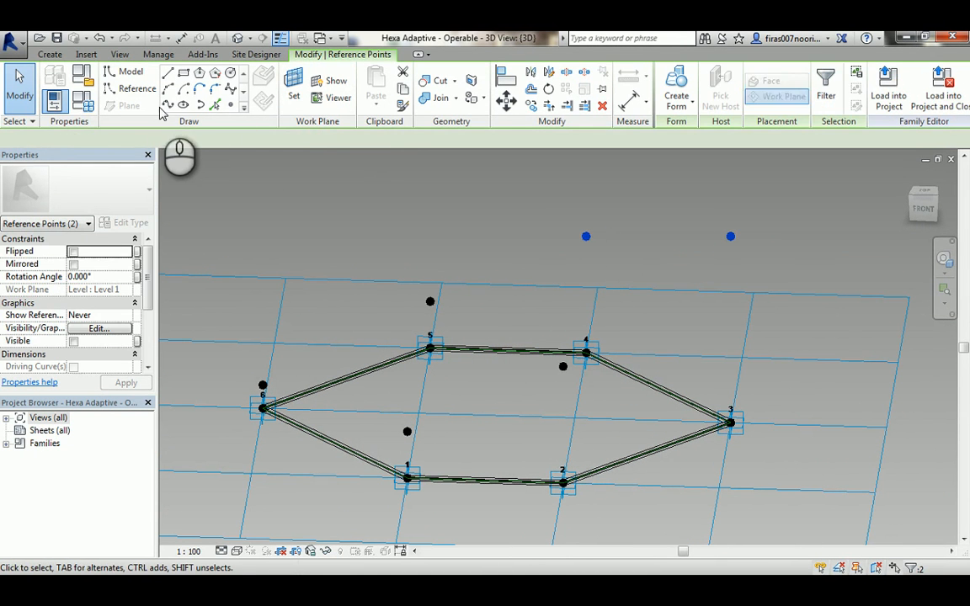
{"action": "left_click", "coordinate": [168, 104]}
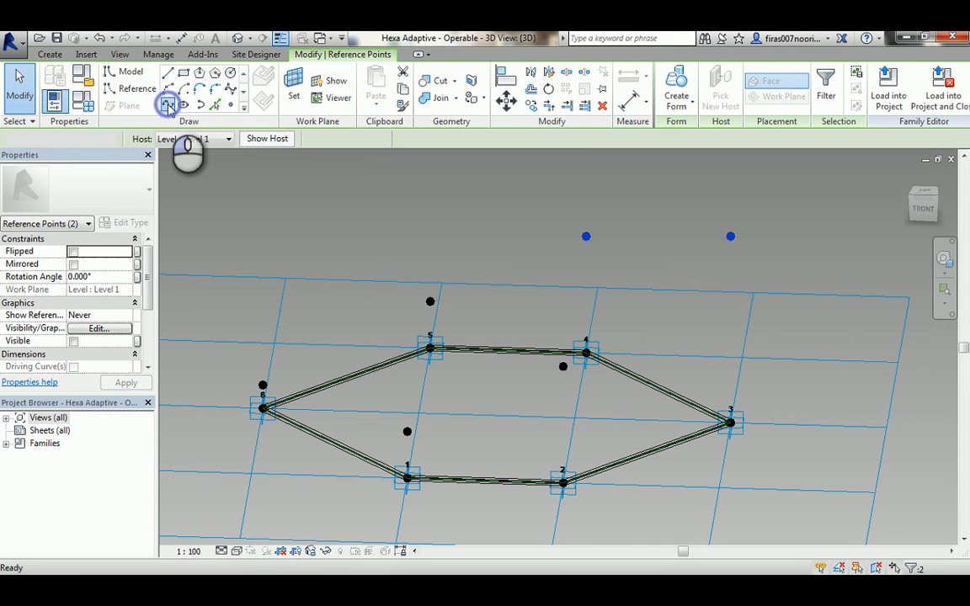
{"action": "left_click", "coordinate": [657, 236]}
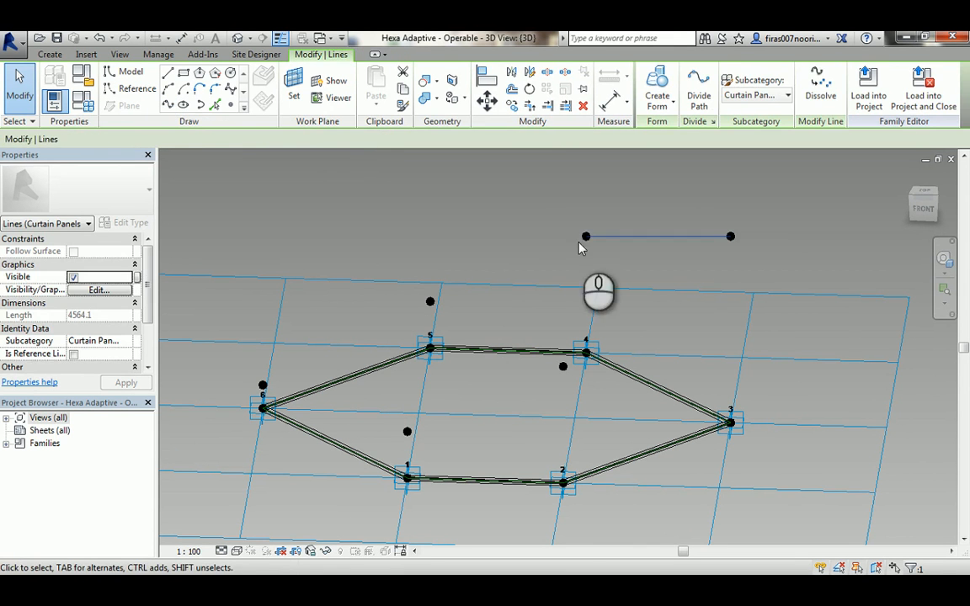
{"action": "left_click", "coordinate": [430, 348]}
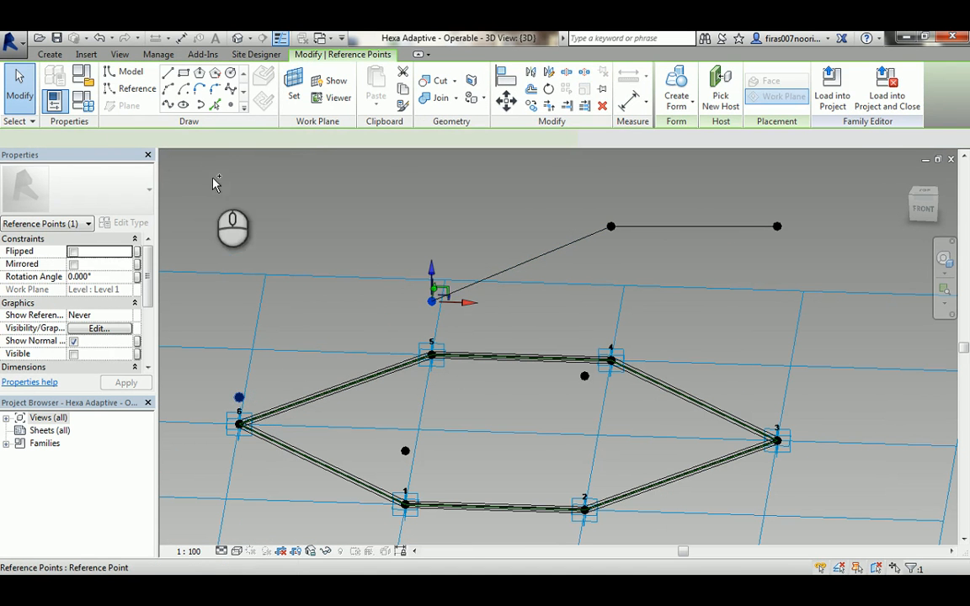
{"action": "left_click", "coordinate": [238, 425]}
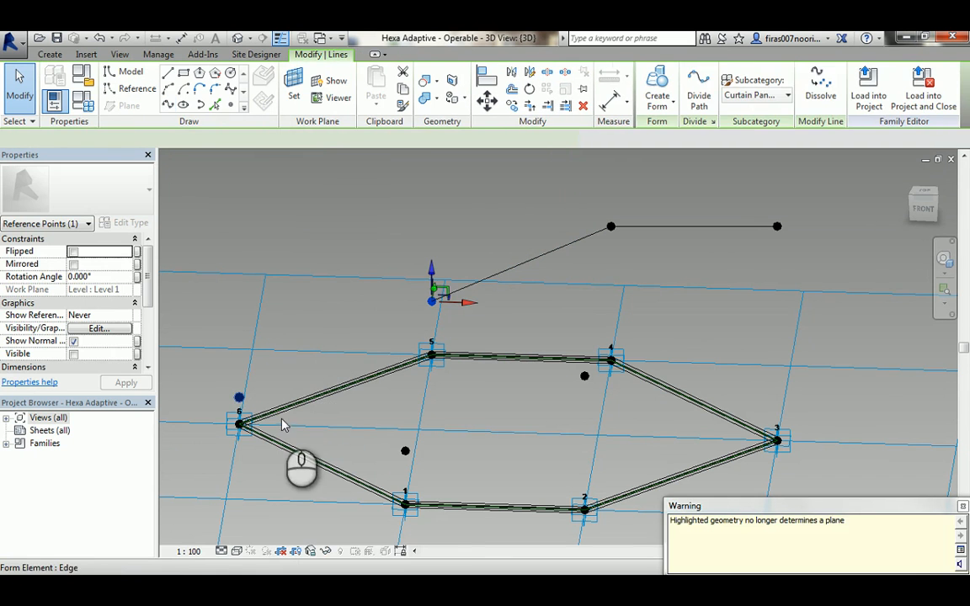
{"action": "left_click", "coordinate": [239, 397]}
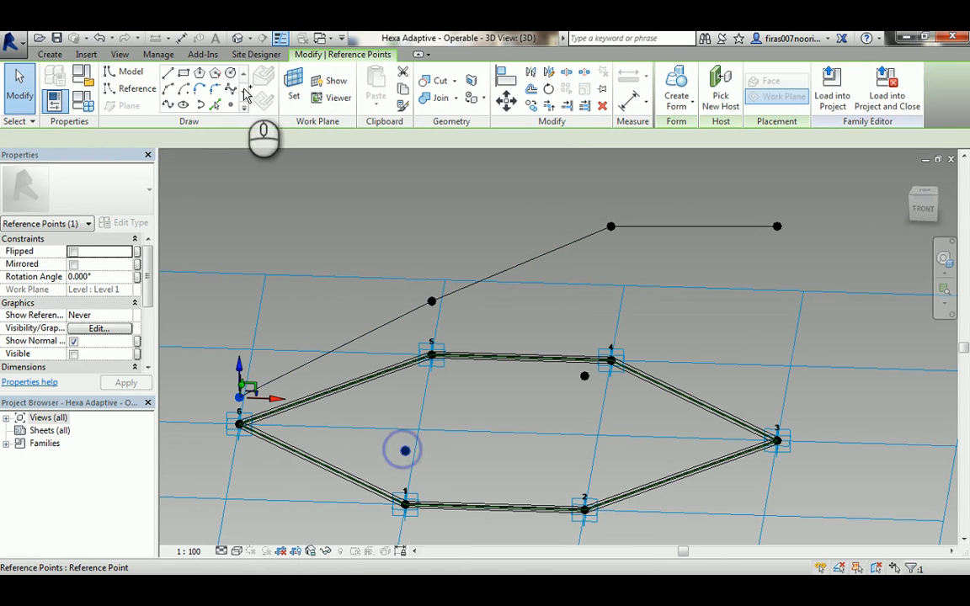
{"action": "left_click", "coordinate": [403, 451]}
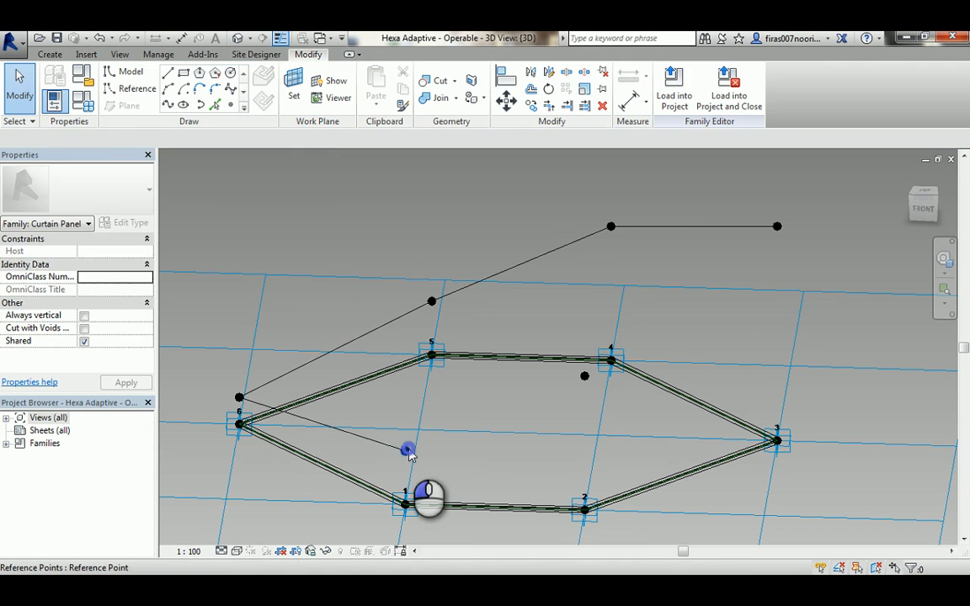
{"action": "left_click", "coordinate": [407, 448]}
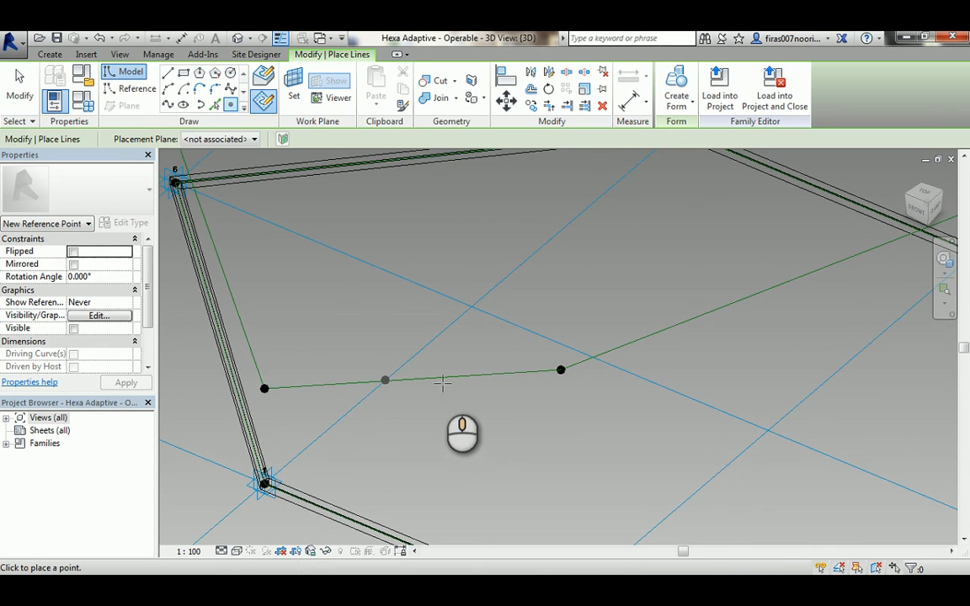
{"action": "mouse_move", "coordinate": [413, 376]}
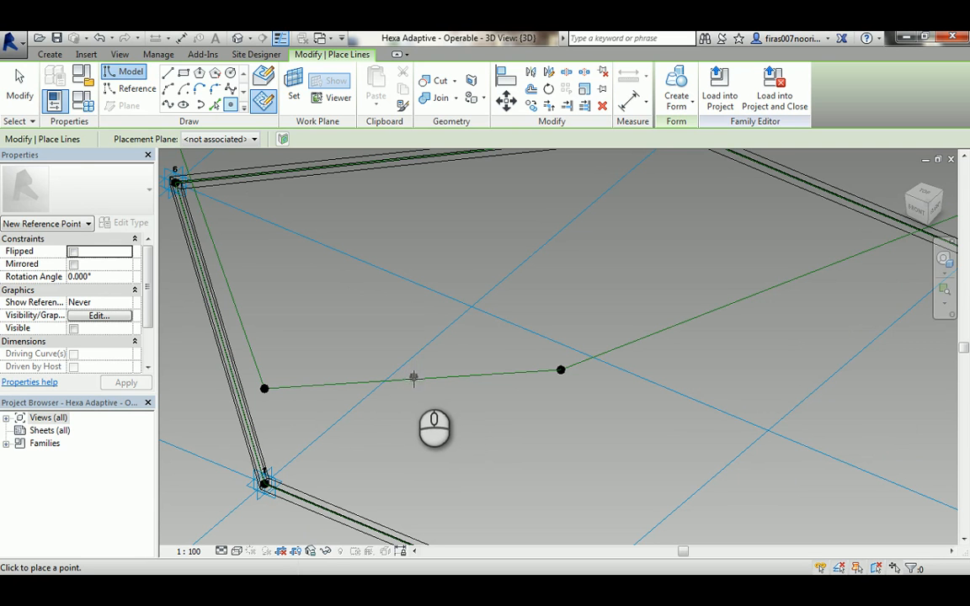
{"action": "mouse_move", "coordinate": [431, 383]}
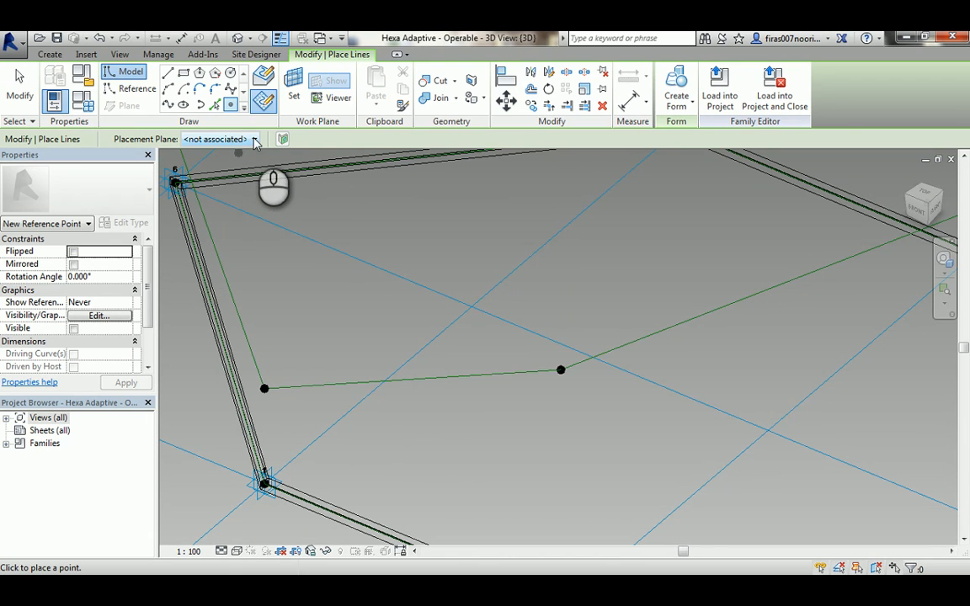
Set the work plane on a hosted outline point and draw a circle centred on it
{"action": "left_click", "coordinate": [255, 139]}
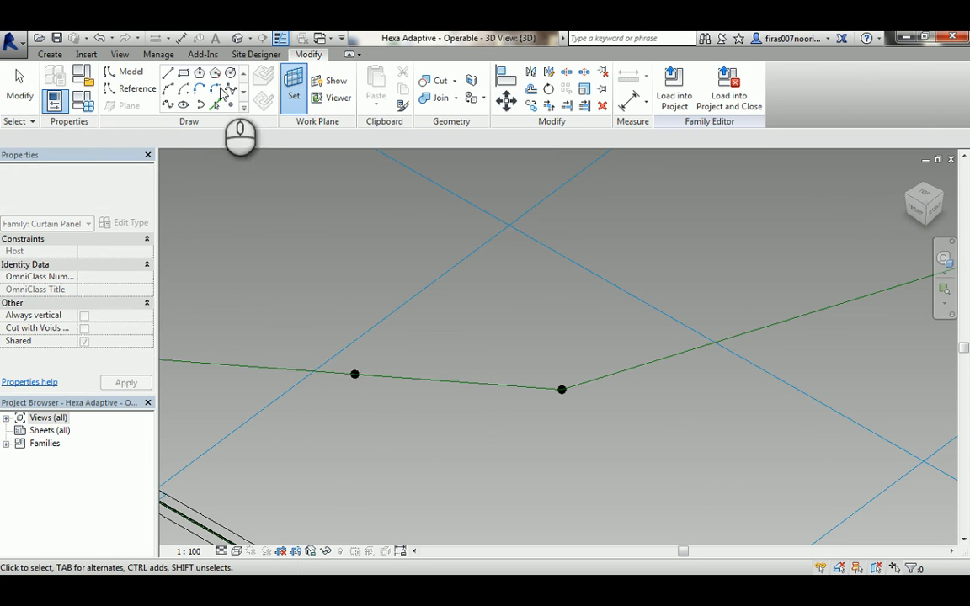
{"action": "left_click", "coordinate": [230, 72]}
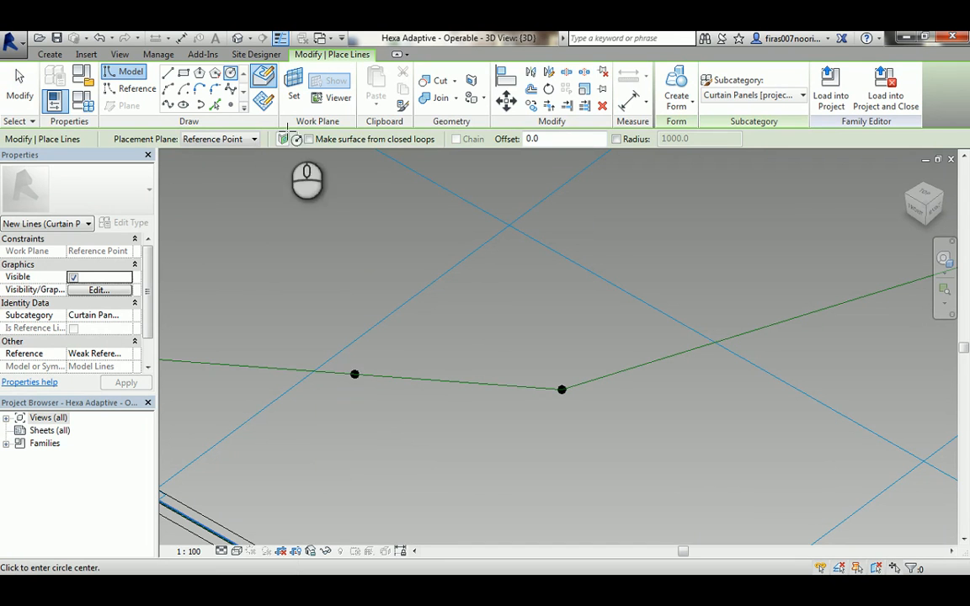
{"action": "mouse_move", "coordinate": [263, 101]}
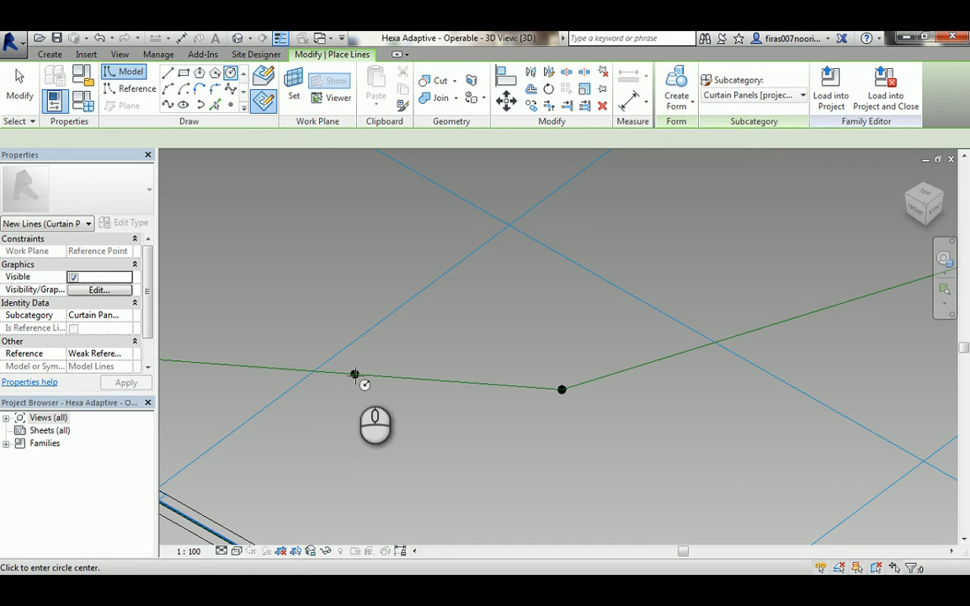
{"action": "left_click", "coordinate": [353, 374]}
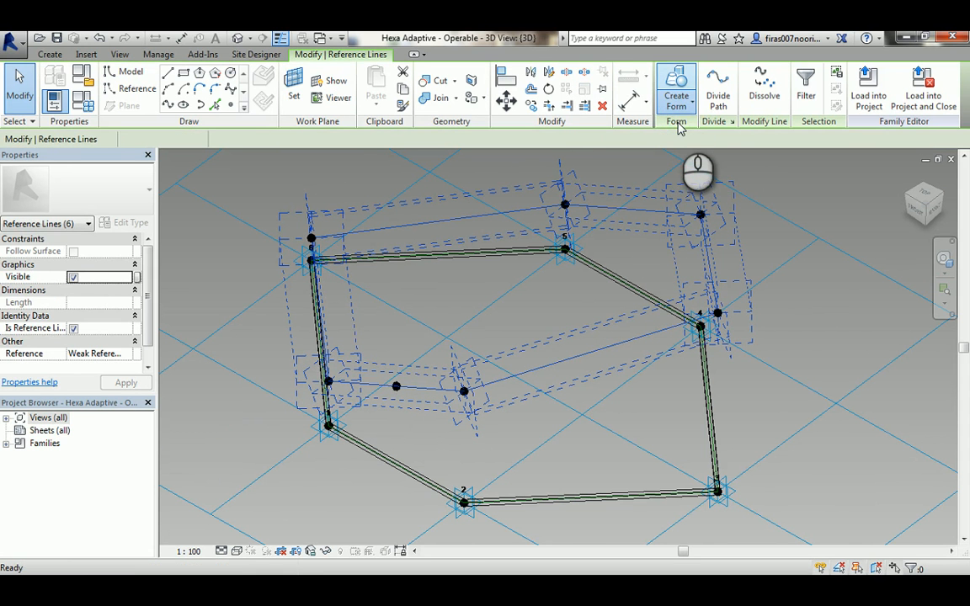
Create a solid form from the raised six-line outline, orbiting to inspect it
{"action": "left_click", "coordinate": [676, 86]}
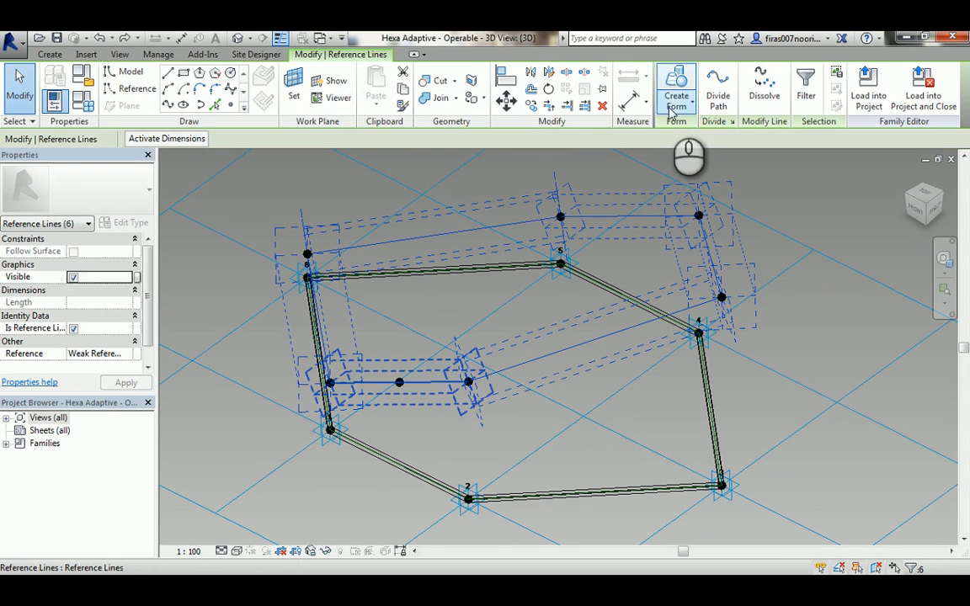
{"action": "left_click", "coordinate": [676, 89]}
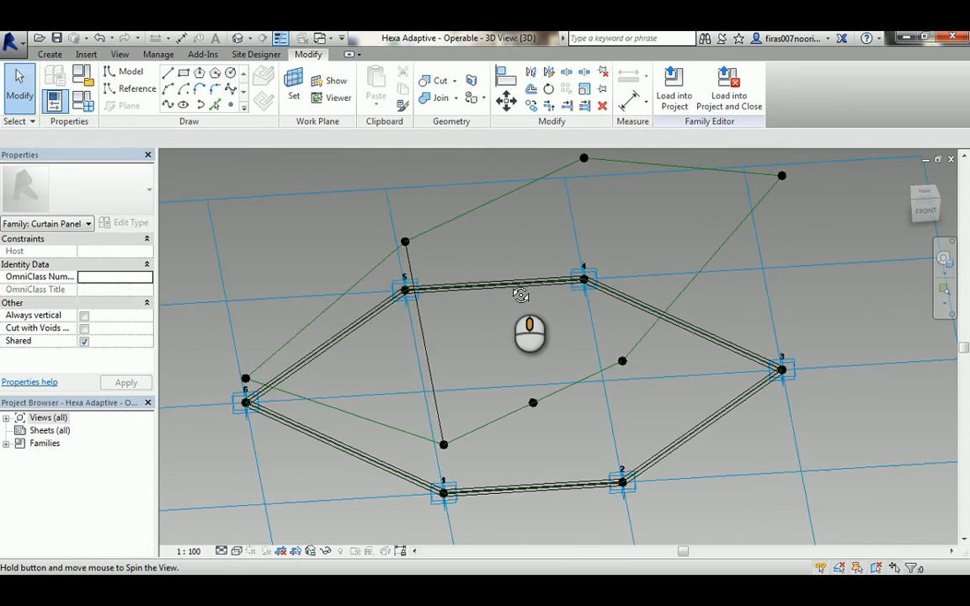
{"action": "left_click_drag", "start_coordinate": [520, 295], "coordinate": [446, 362]}
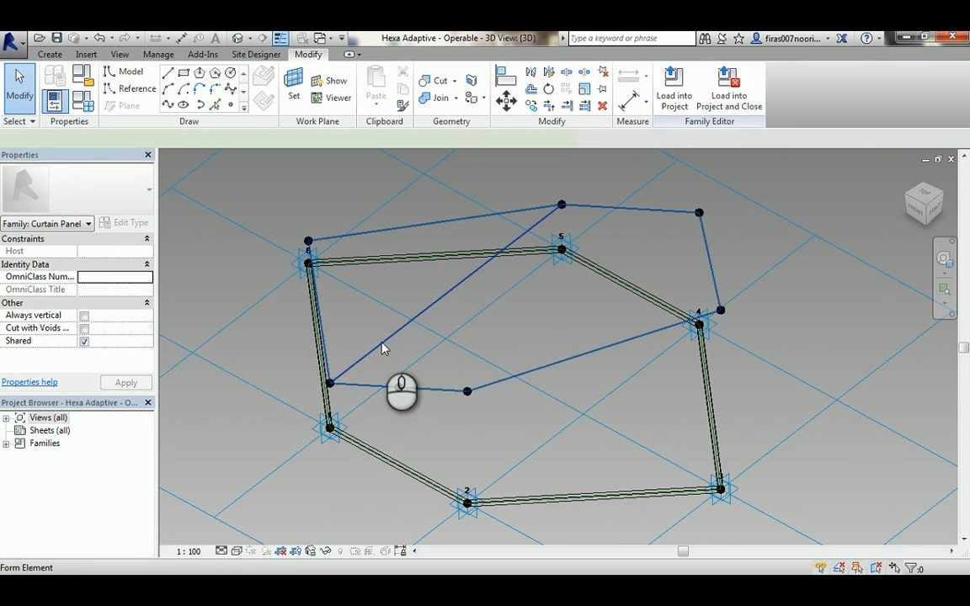
{"action": "left_click", "coordinate": [467, 390]}
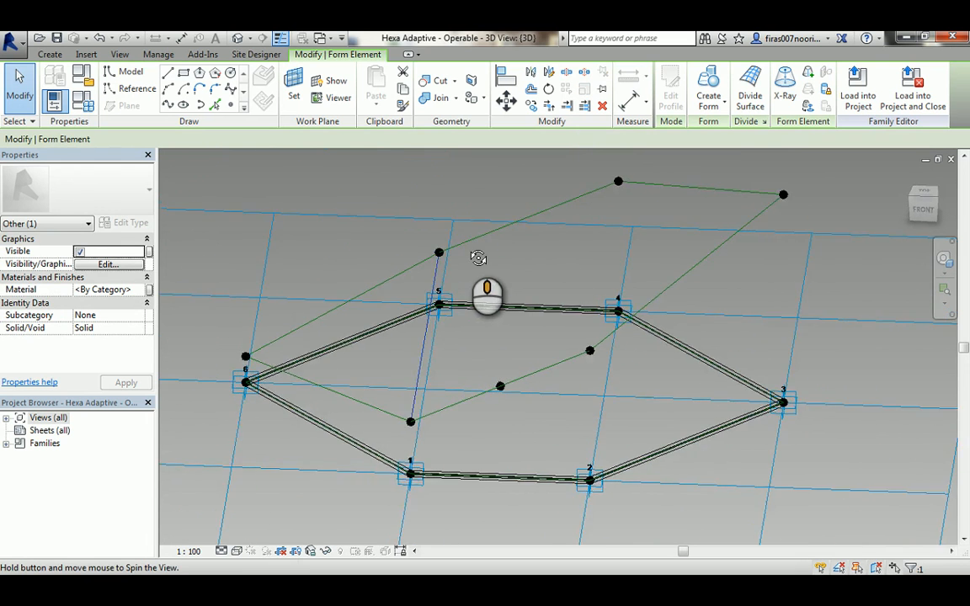
{"action": "left_click_drag", "start_coordinate": [487, 294], "coordinate": [416, 327]}
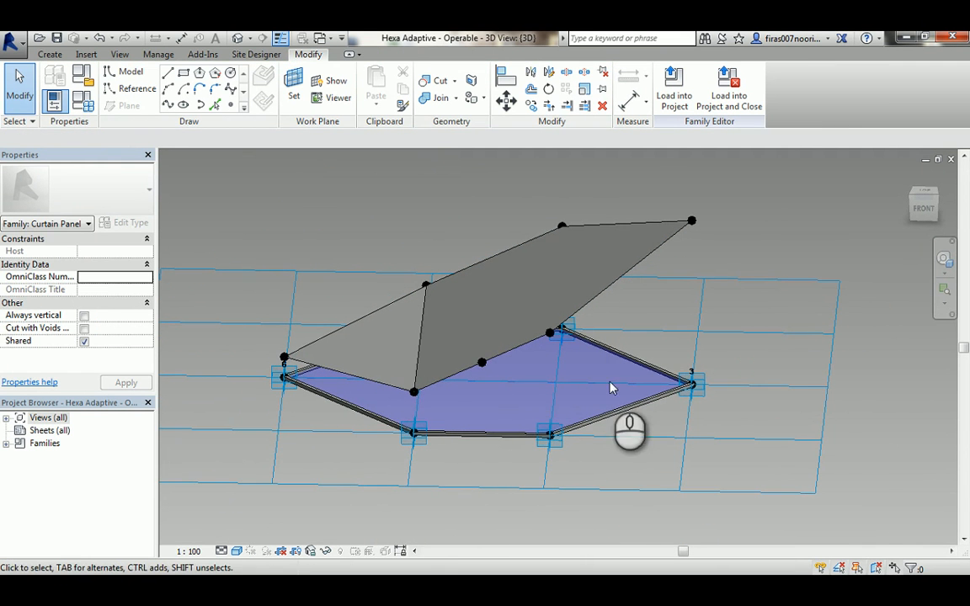
Sweep the small circular profile along the edges into a rounded tubular frame
{"action": "left_click", "coordinate": [551, 431]}
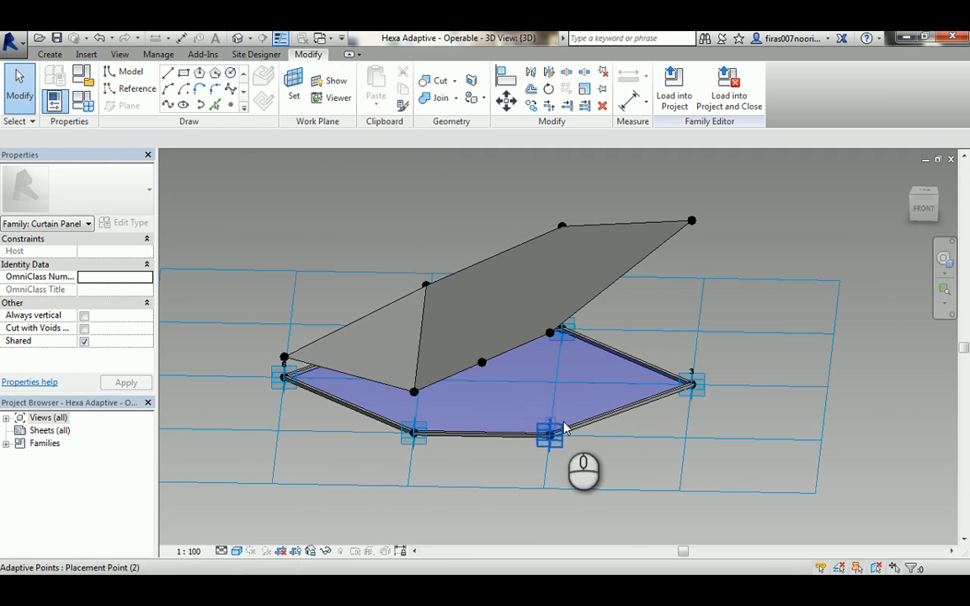
{"action": "mouse_move", "coordinate": [618, 278]}
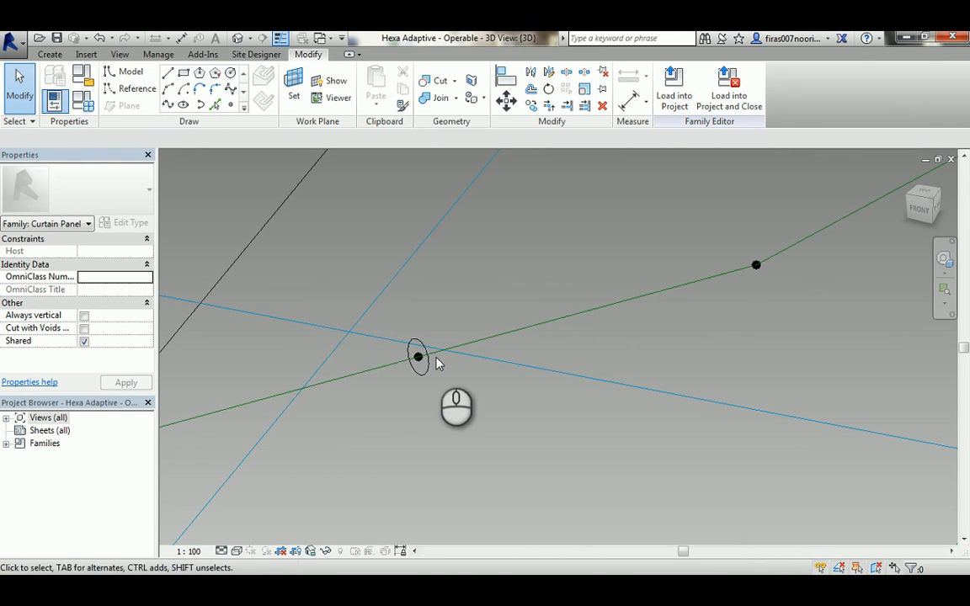
{"action": "left_click", "coordinate": [418, 356]}
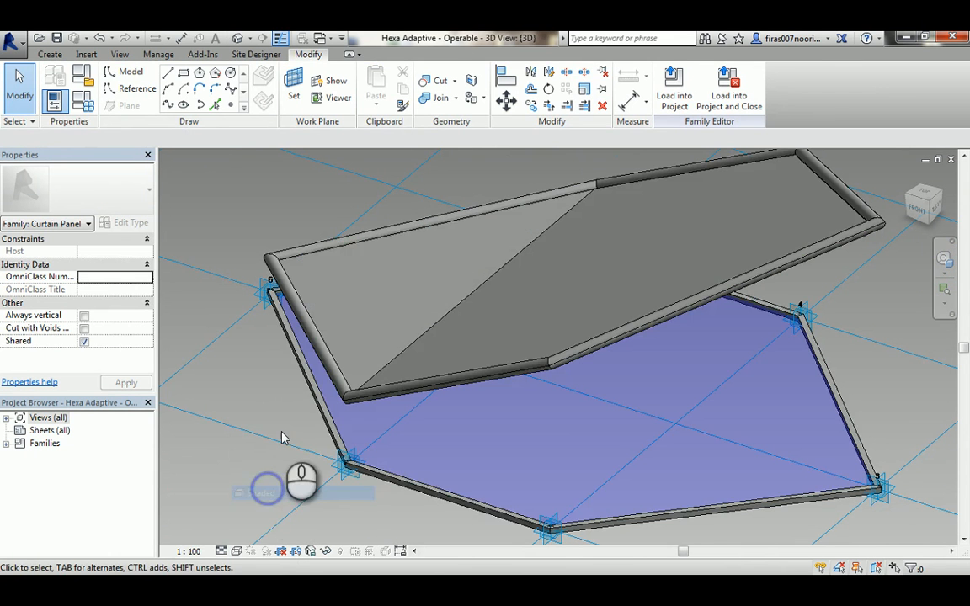
{"action": "left_click_drag", "start_coordinate": [301, 481], "coordinate": [419, 305]}
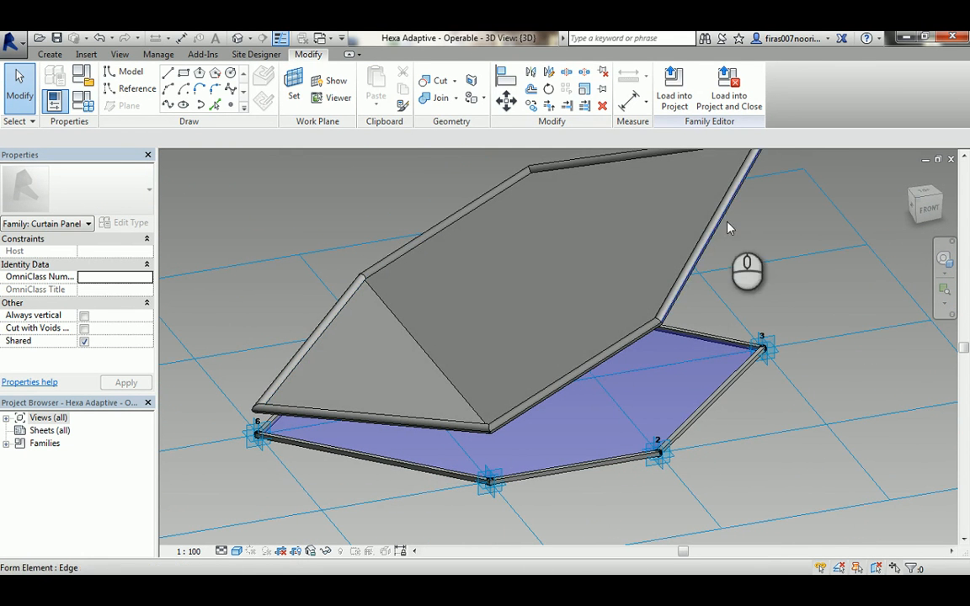
{"action": "mouse_move", "coordinate": [458, 346]}
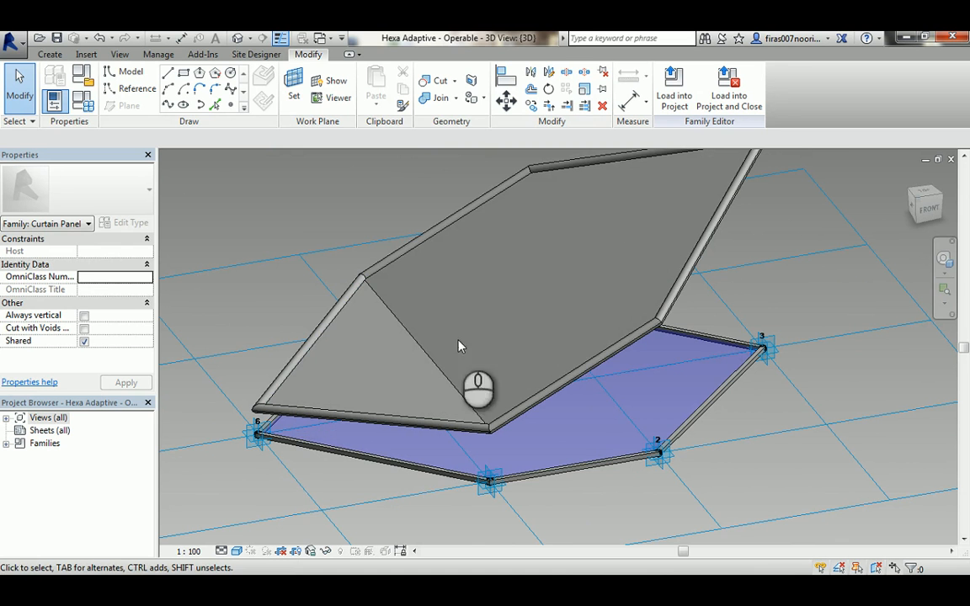
{"action": "left_click_drag", "start_coordinate": [477, 387], "coordinate": [508, 322]}
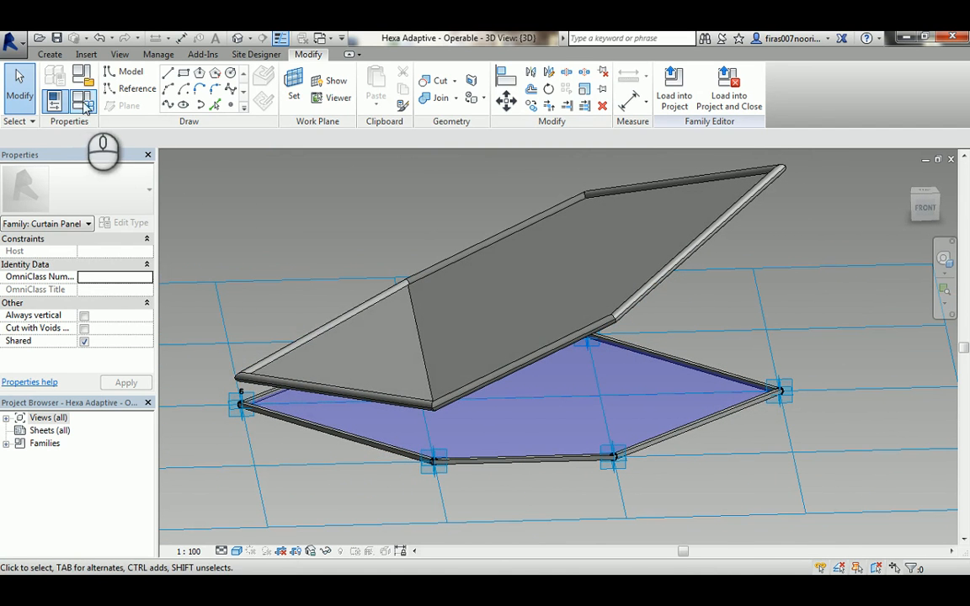
Change H2 to 1300 and orbit to inspect the reshaped shading plane
{"action": "left_click", "coordinate": [86, 100]}
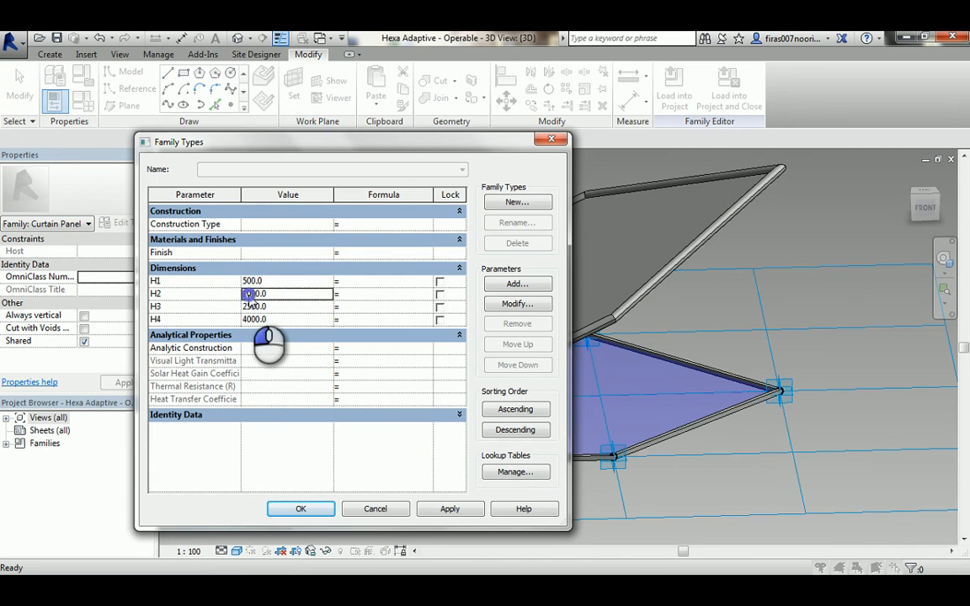
{"action": "type", "text": "1300.0"}
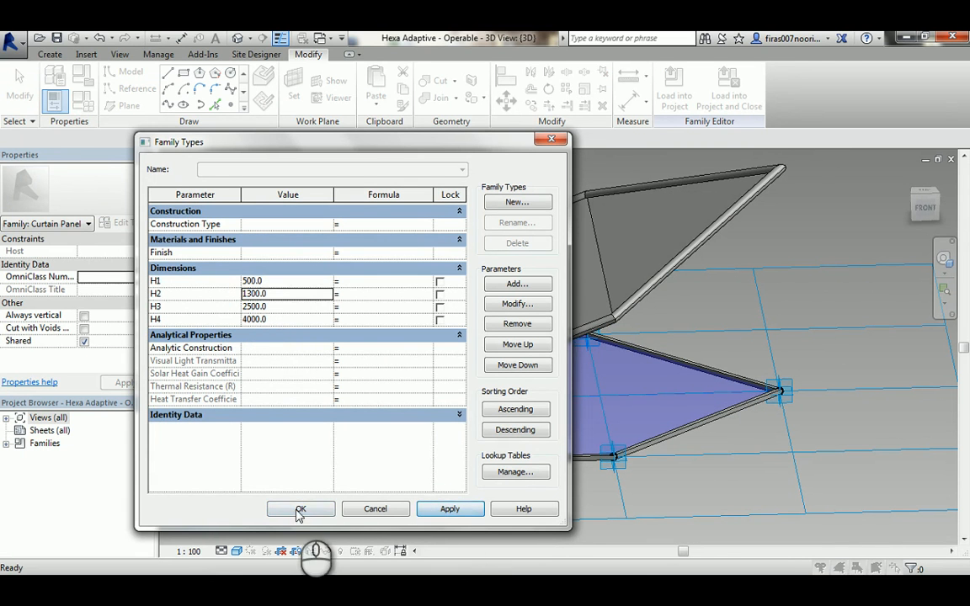
{"action": "left_click", "coordinate": [299, 508]}
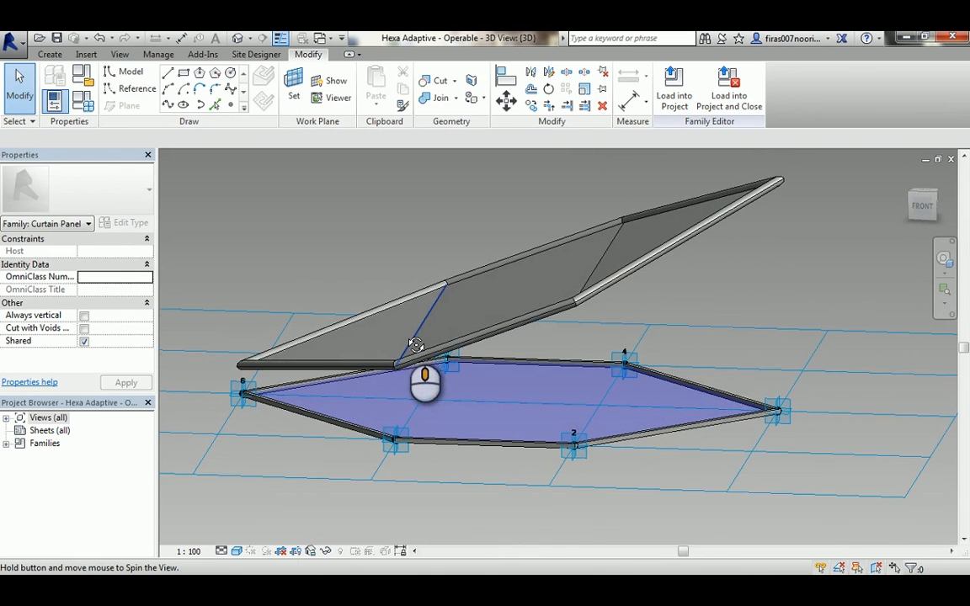
{"action": "left_click_drag", "start_coordinate": [425, 388], "coordinate": [497, 316]}
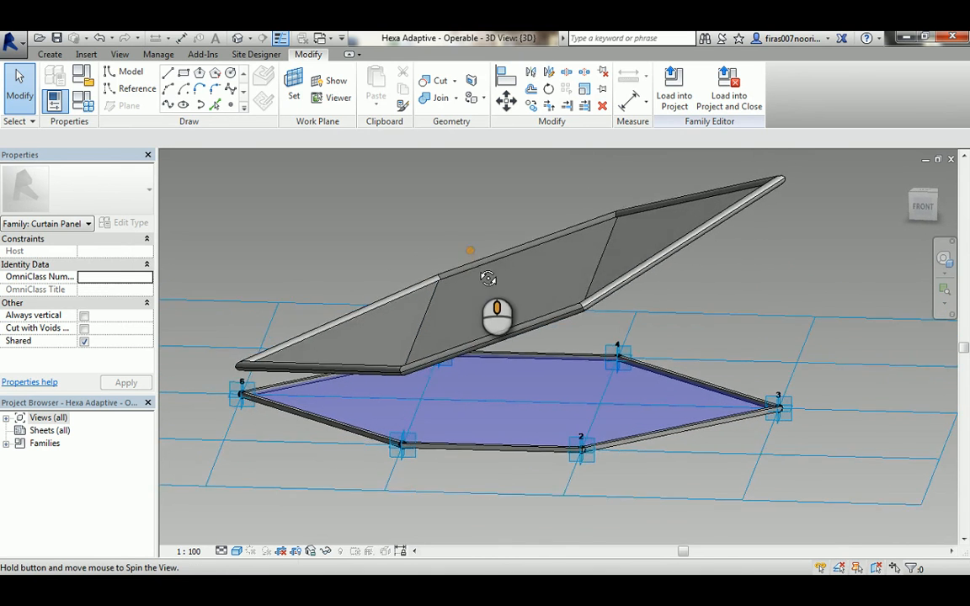
{"action": "left_click_drag", "start_coordinate": [497, 316], "coordinate": [458, 337]}
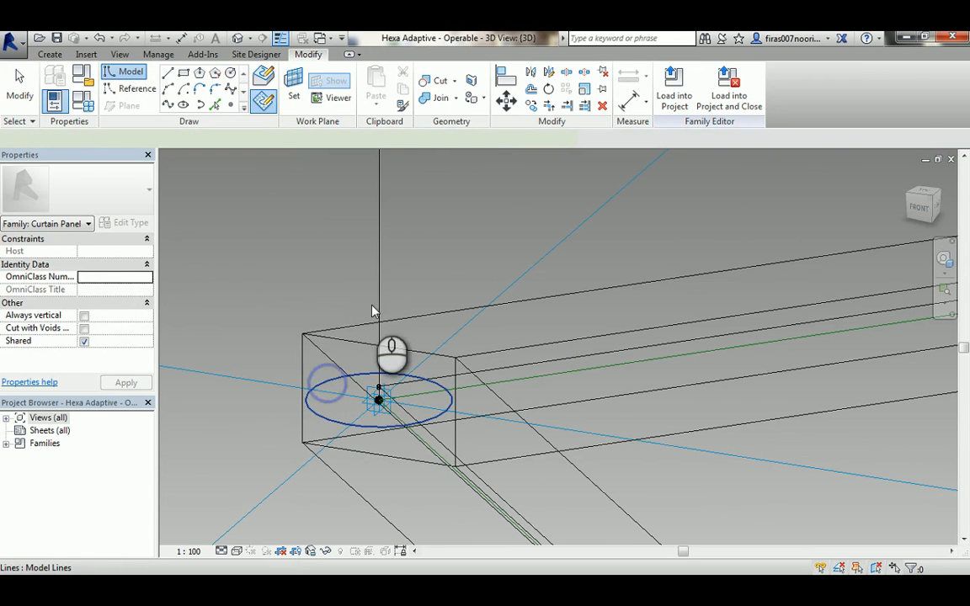
Create a solid frame form from the selected circle profile and frame path
{"action": "left_click", "coordinate": [378, 387]}
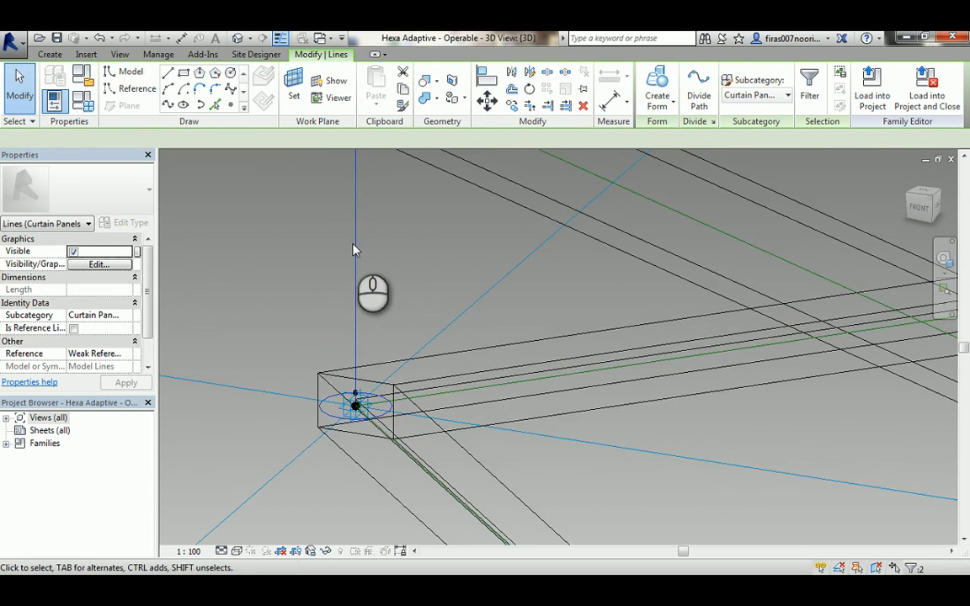
{"action": "left_click", "coordinate": [657, 88]}
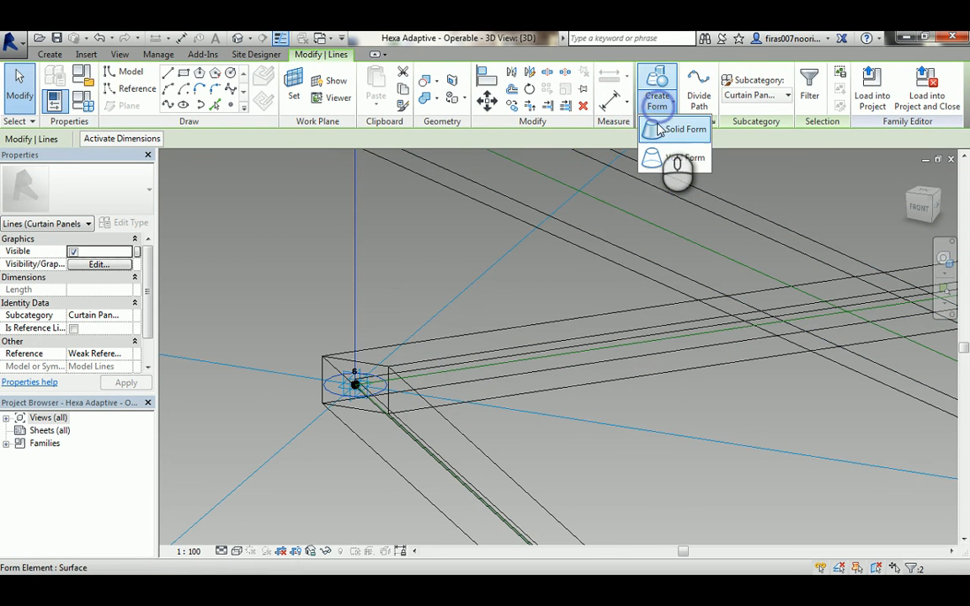
{"action": "left_click", "coordinate": [684, 129]}
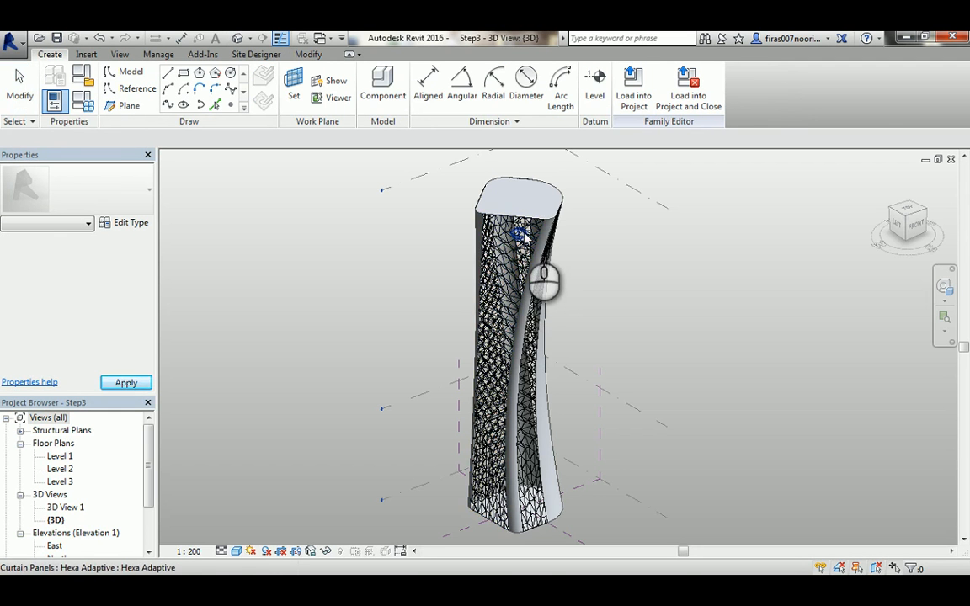
Switch the tower's divided surface panels to the Hexa Adaptive - Operable shading type
{"action": "left_click", "coordinate": [518, 244]}
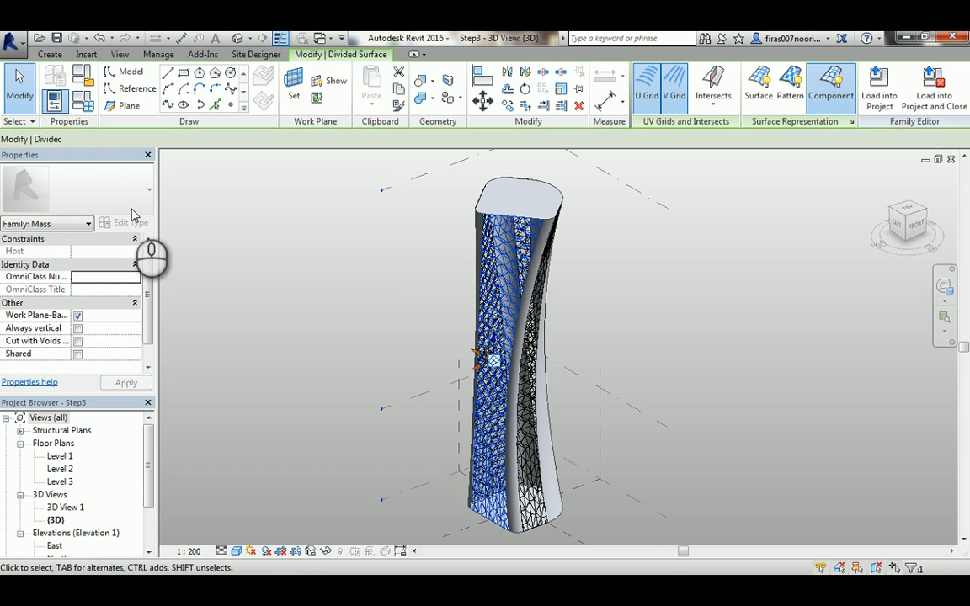
{"action": "left_click", "coordinate": [493, 362]}
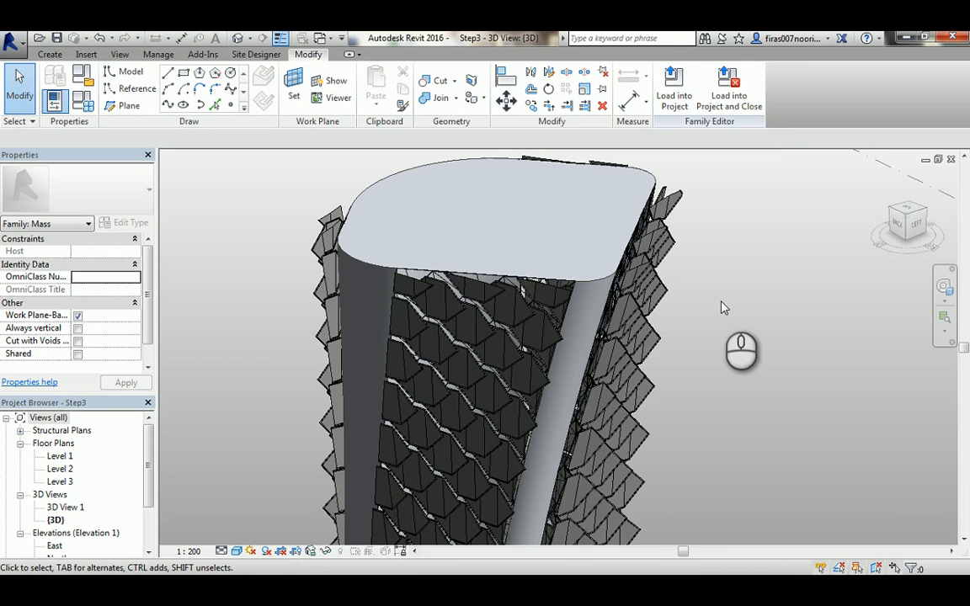
{"action": "mouse_move", "coordinate": [714, 309]}
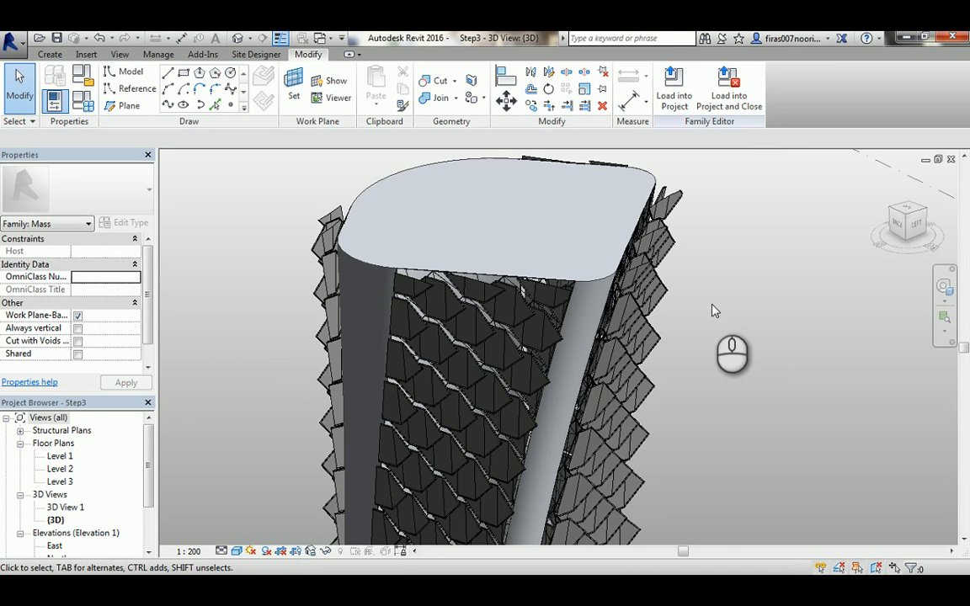
Orbit around the tower's upper facade and bring up the mass Family Types parameters
{"action": "left_click", "coordinate": [547, 328]}
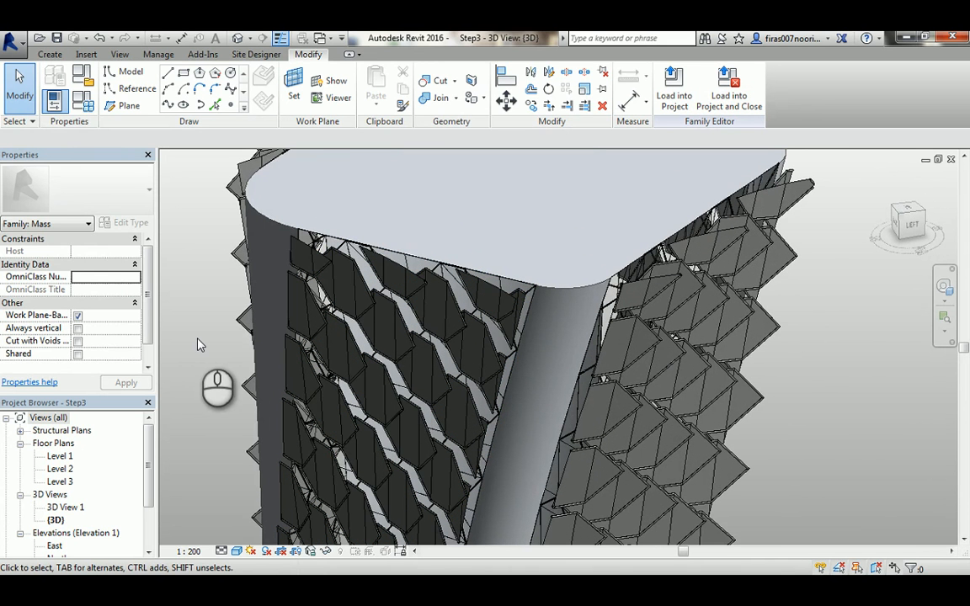
{"action": "mouse_move", "coordinate": [202, 304]}
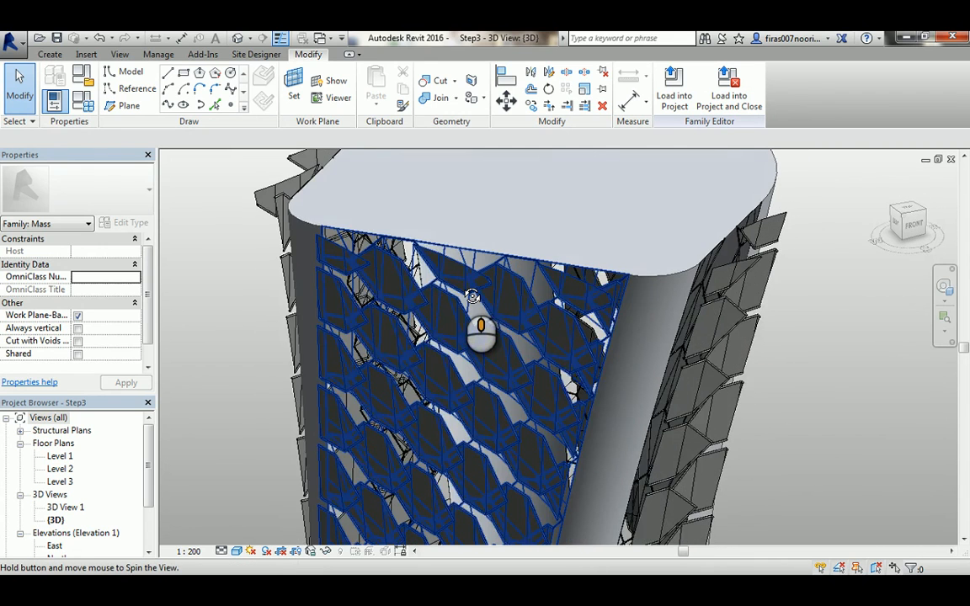
{"action": "left_click_drag", "start_coordinate": [480, 329], "coordinate": [737, 425]}
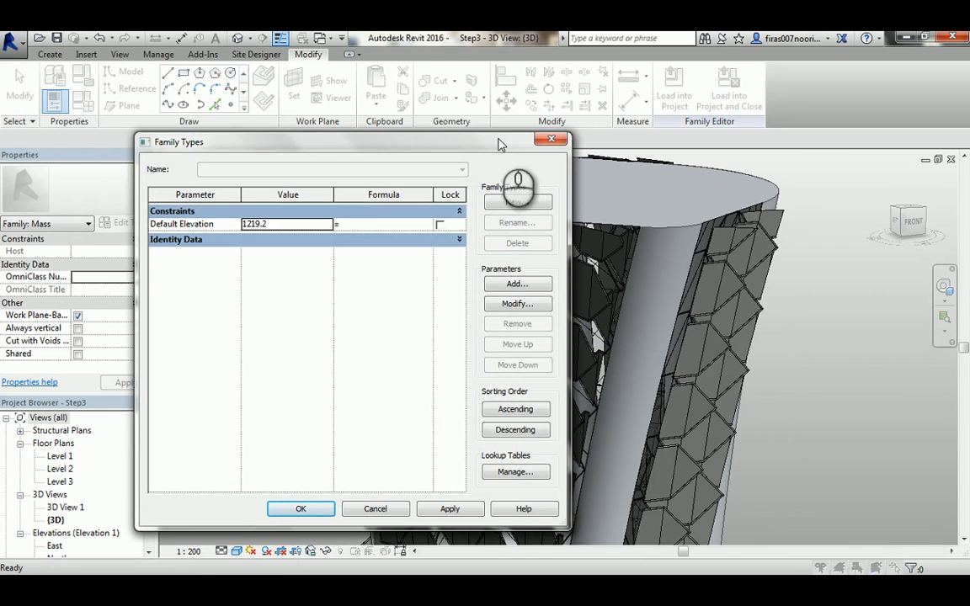
Cancel Family Types and select the tower's divided surface
{"action": "left_click", "coordinate": [300, 508]}
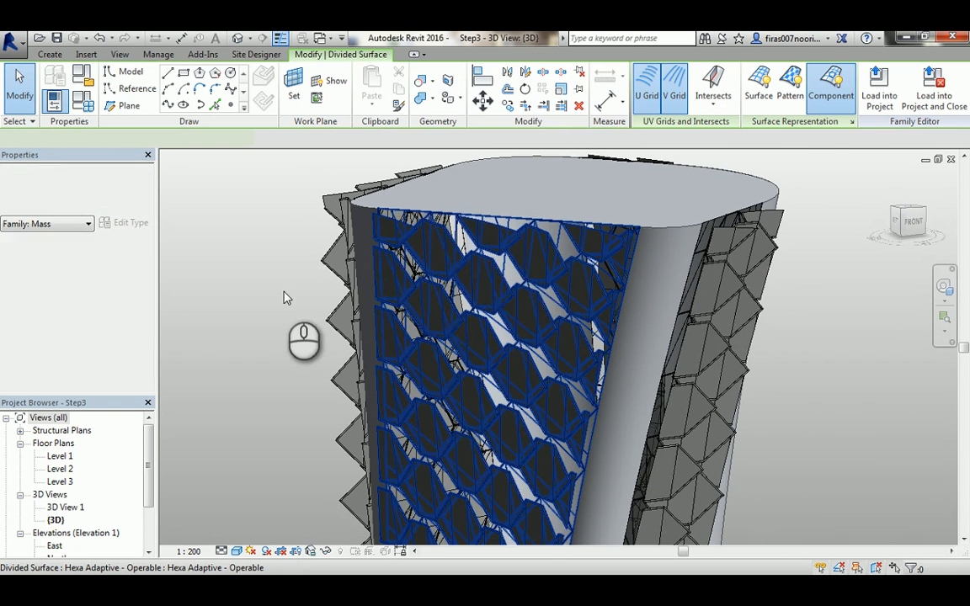
{"action": "left_click", "coordinate": [505, 337]}
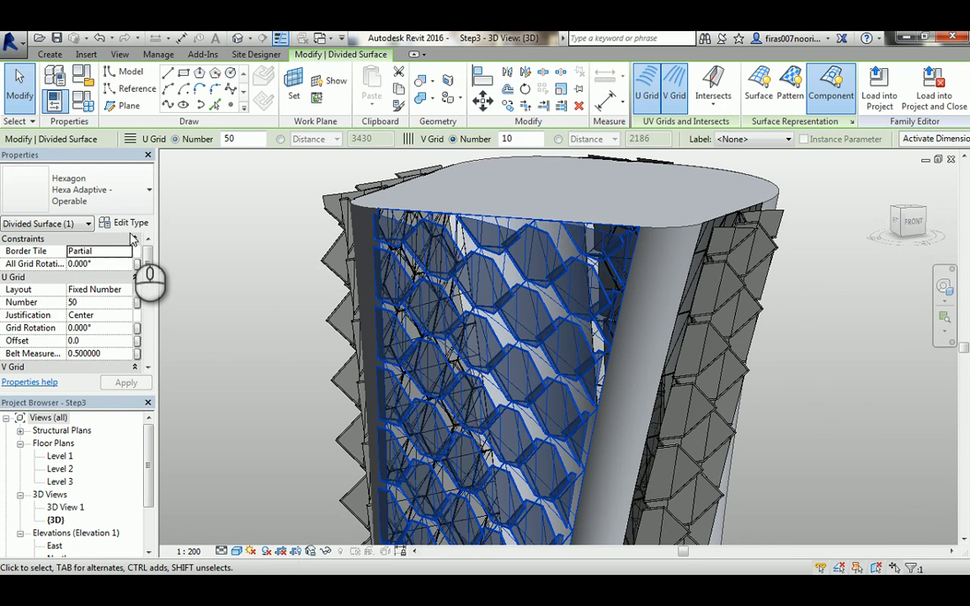
{"action": "scroll", "scroll_direction": "down", "scroll_amount": 3}
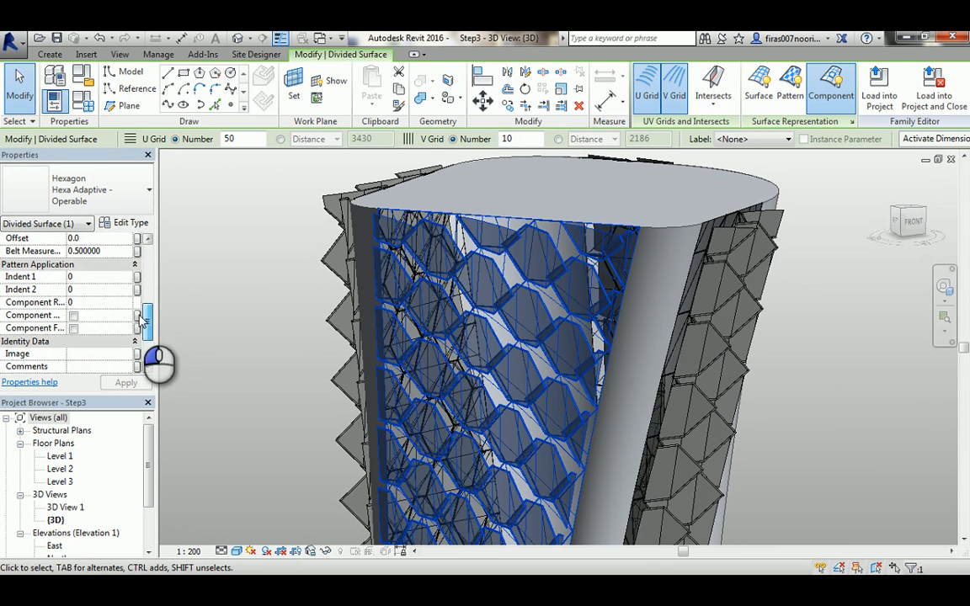
Set the Hexa Adaptive panel type's H4 height to 500 and apply it
{"action": "left_click", "coordinate": [130, 222]}
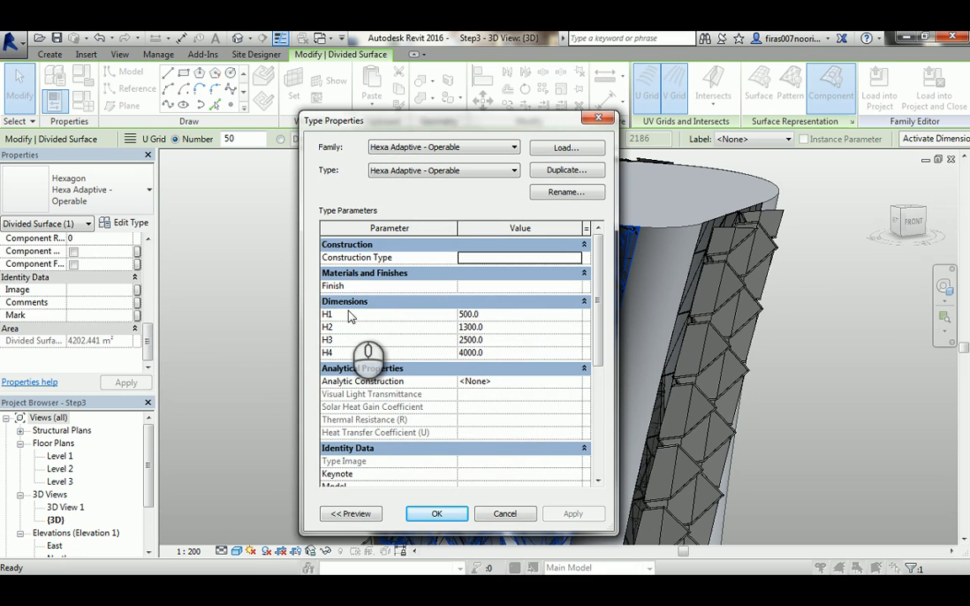
{"action": "mouse_move", "coordinate": [342, 318]}
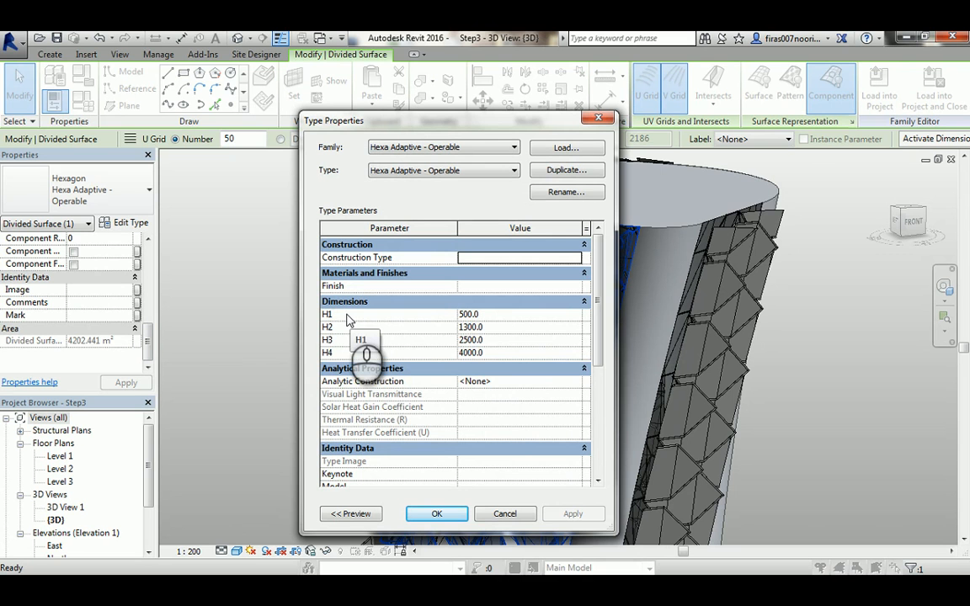
{"action": "mouse_move", "coordinate": [493, 349]}
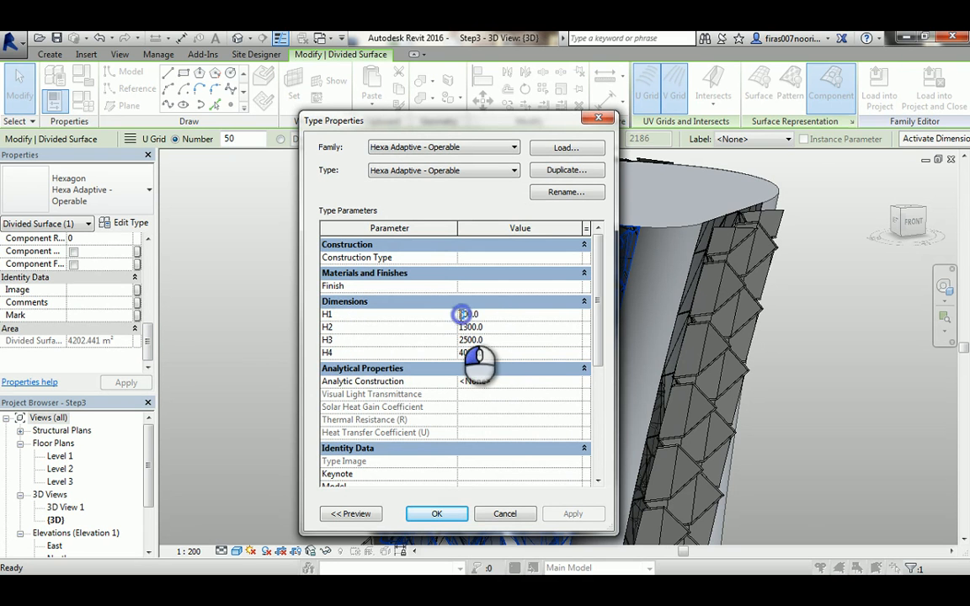
{"action": "left_click", "coordinate": [462, 314]}
{"action": "type", "text": "500"}
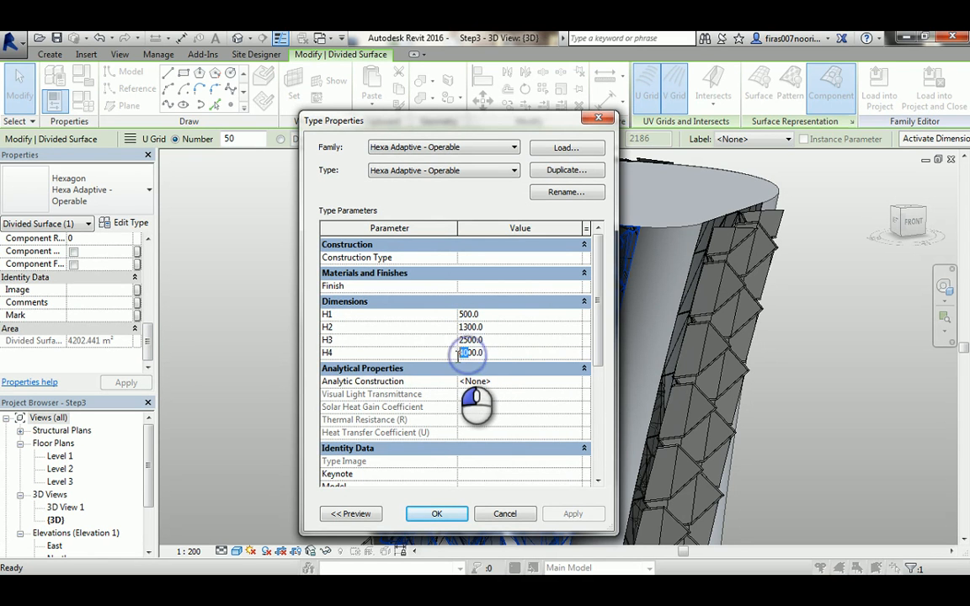
{"action": "left_click", "coordinate": [572, 513]}
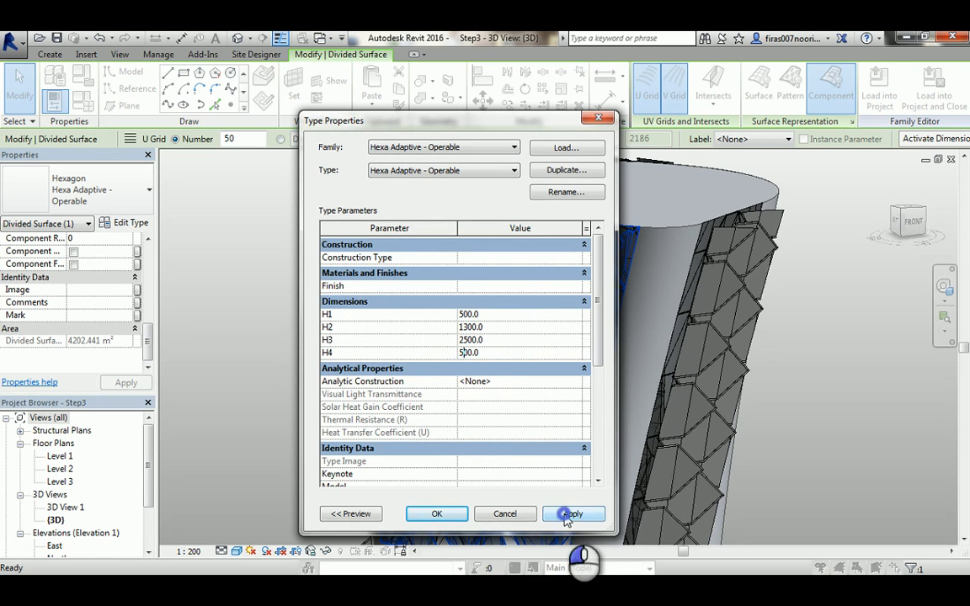
{"action": "left_click", "coordinate": [573, 514]}
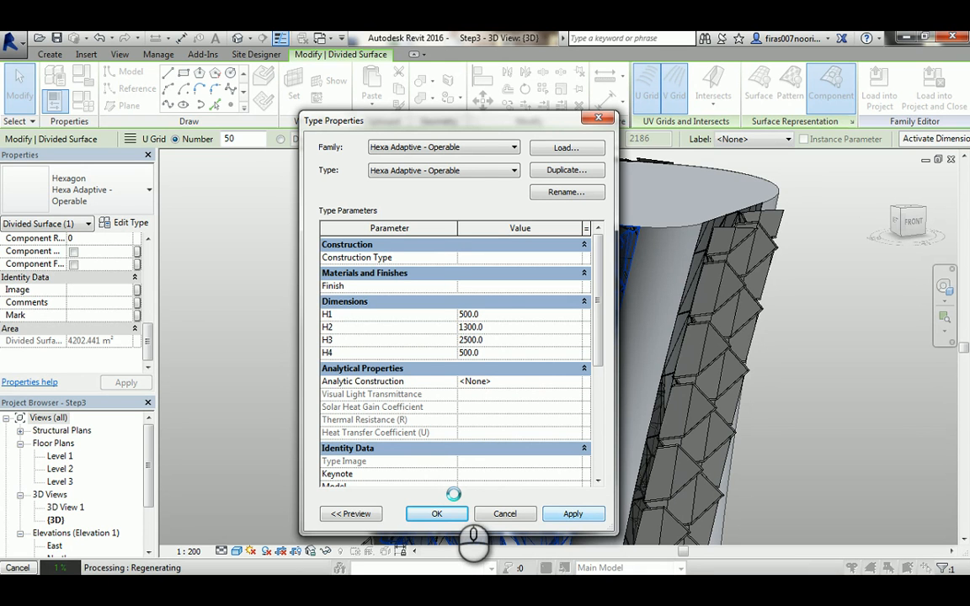
{"action": "key", "text": "alt+tab"}
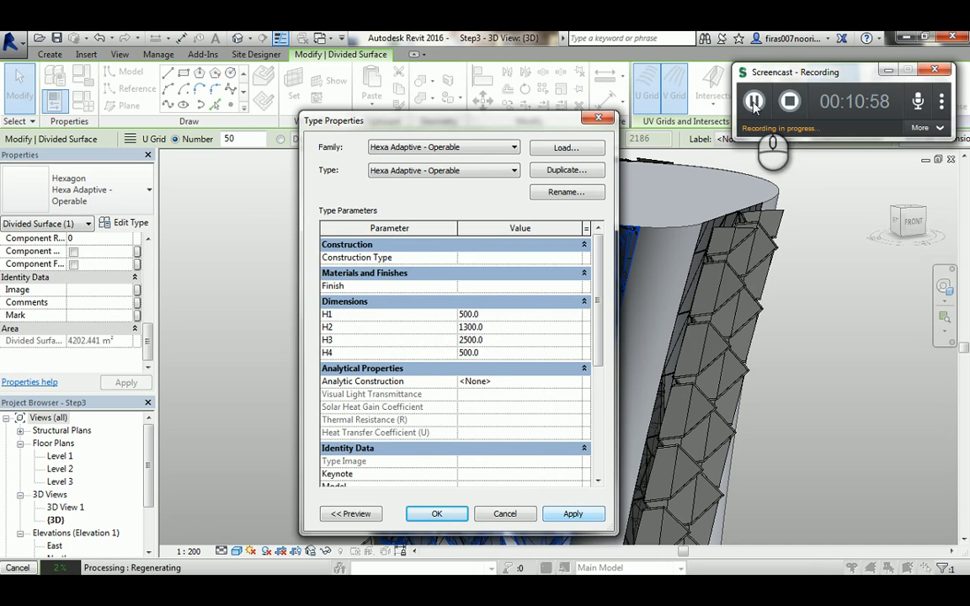
{"action": "left_click", "coordinate": [436, 514]}
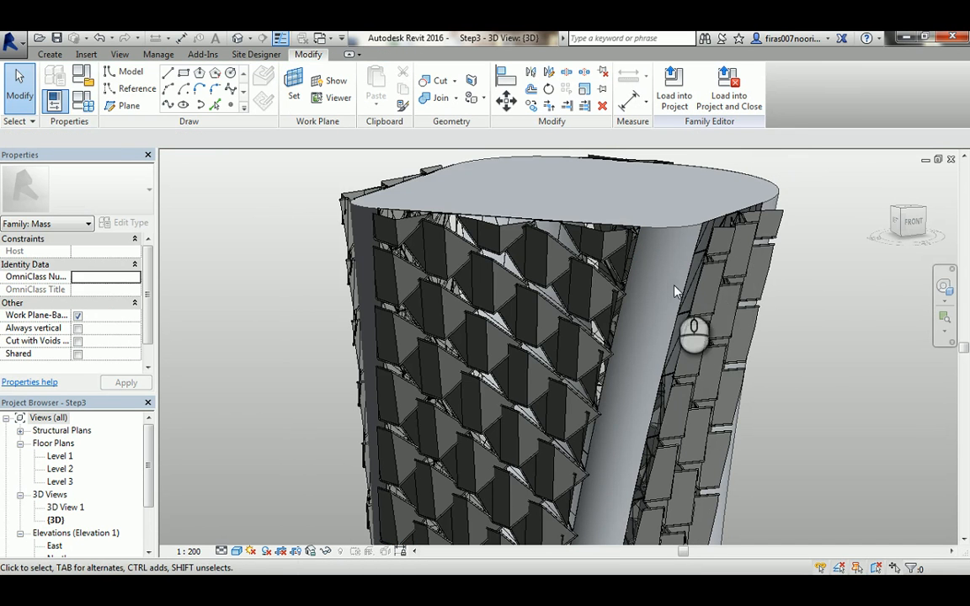
{"action": "left_click_drag", "start_coordinate": [694, 337], "coordinate": [479, 315]}
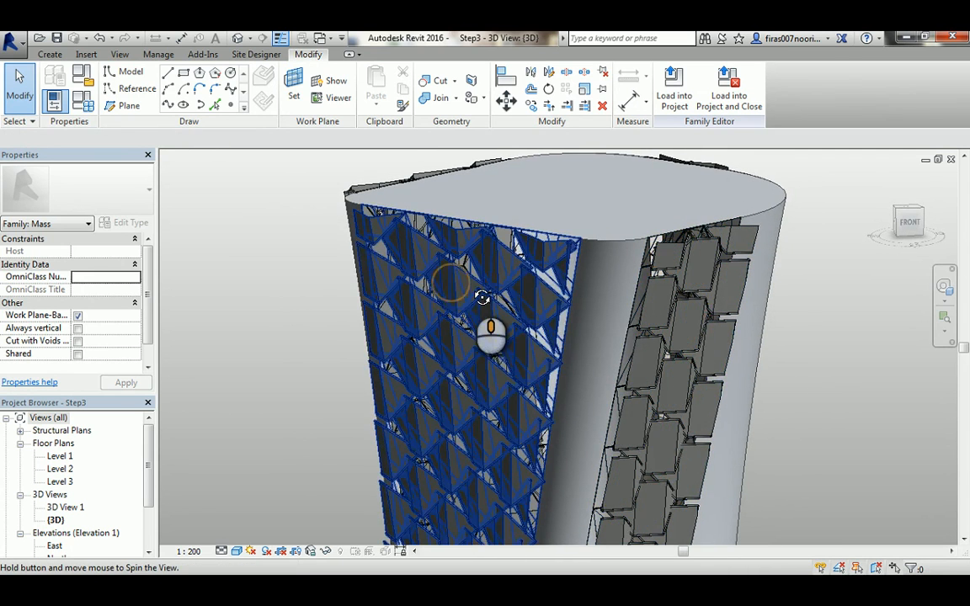
{"action": "left_click_drag", "start_coordinate": [491, 328], "coordinate": [528, 328]}
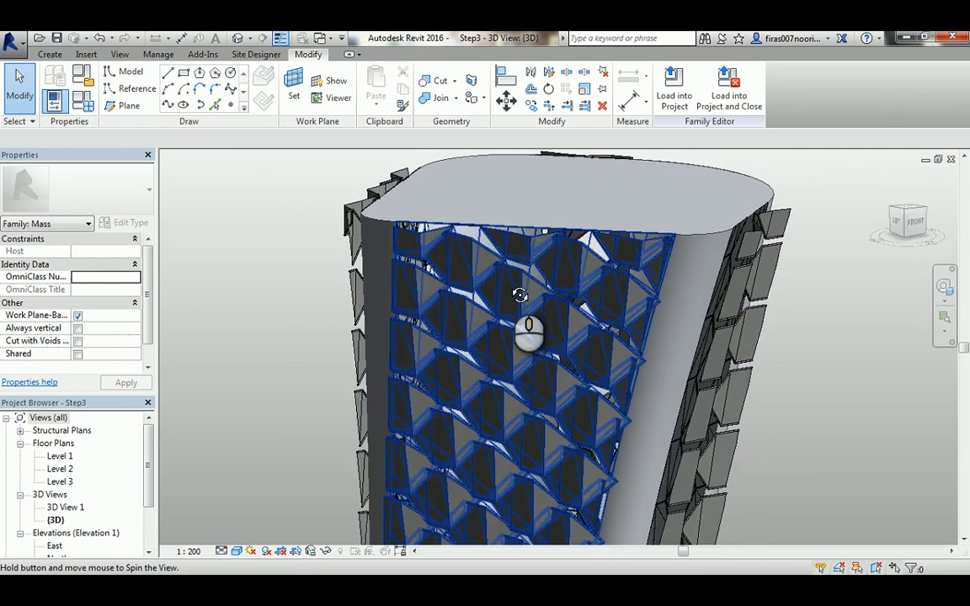
{"action": "left_click_drag", "start_coordinate": [528, 332], "coordinate": [455, 374]}
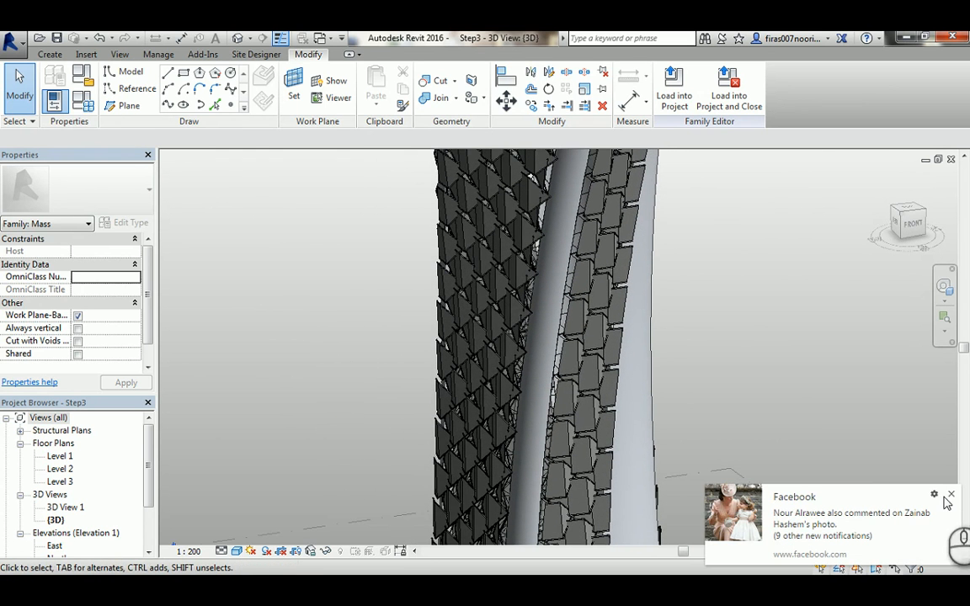
{"action": "left_click", "coordinate": [602, 345]}
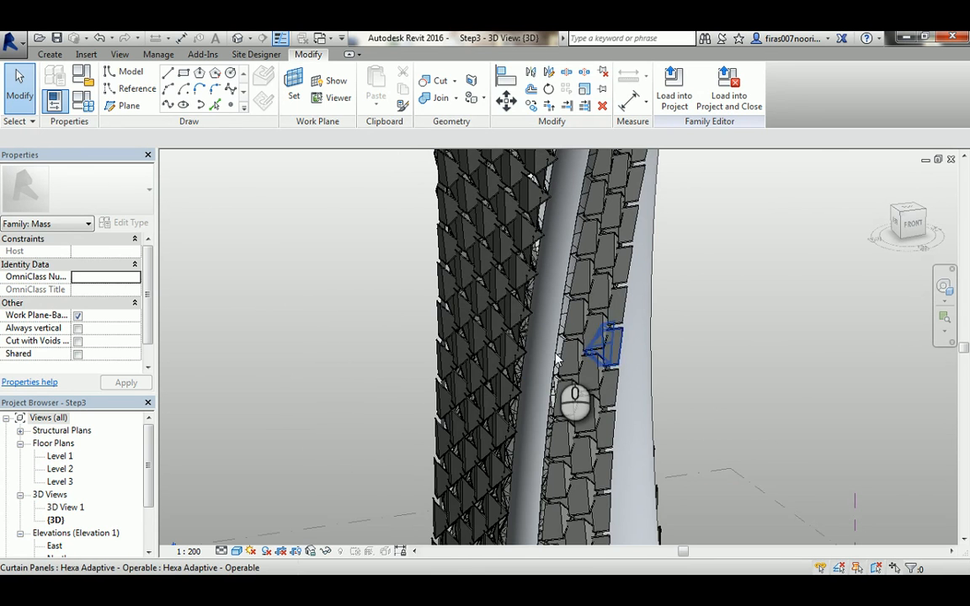